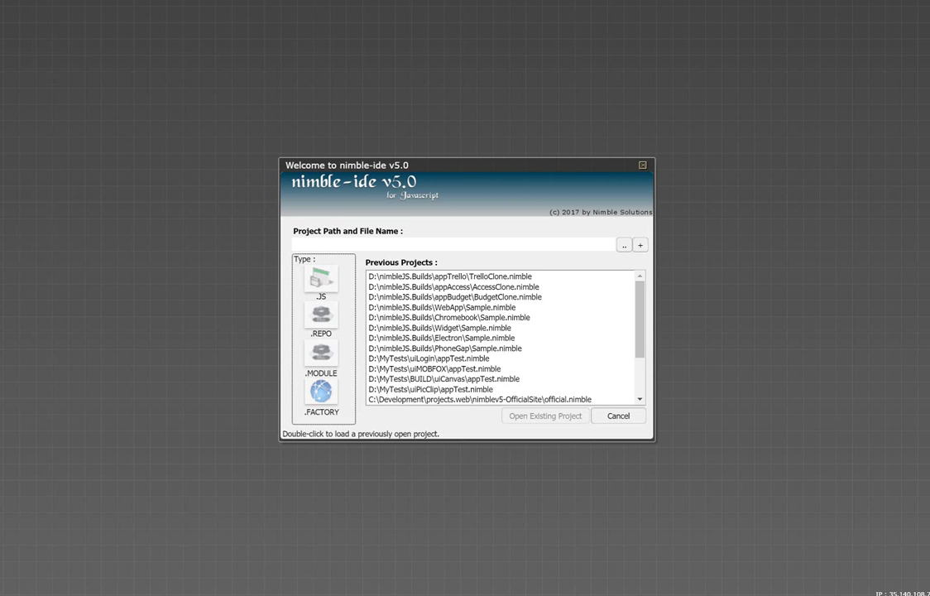
{"action": "mouse_move", "coordinate": [797, 43]}
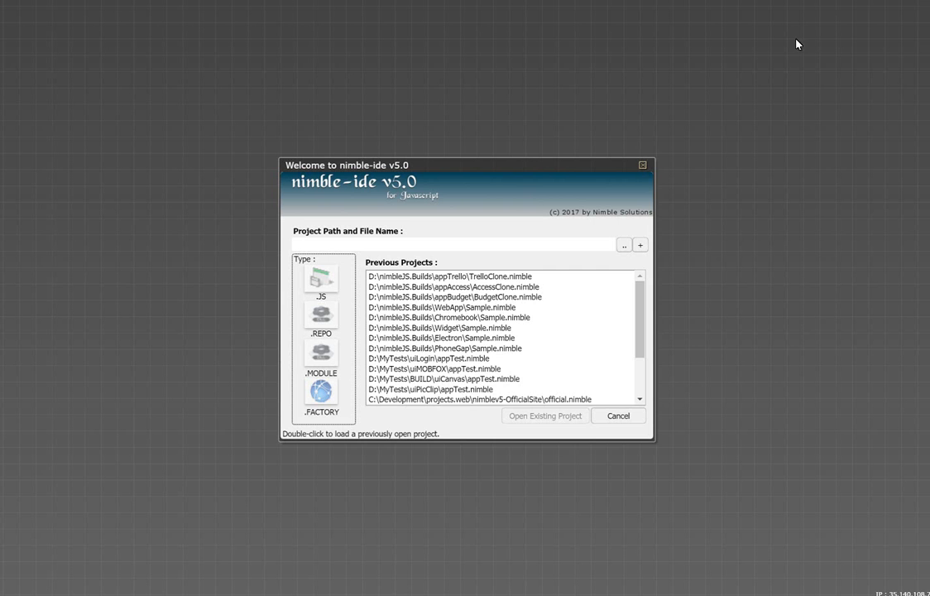
Step: Open the existing TrelloClone.nimble project from the Welcome dialog's Previous Projects list
{"action": "left_click", "coordinate": [441, 275]}
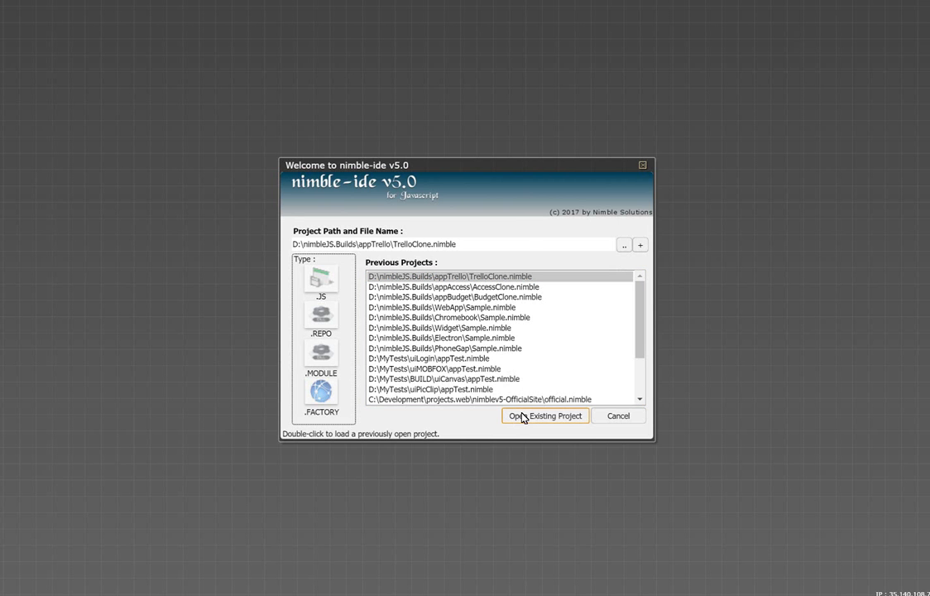
{"action": "left_click", "coordinate": [545, 415]}
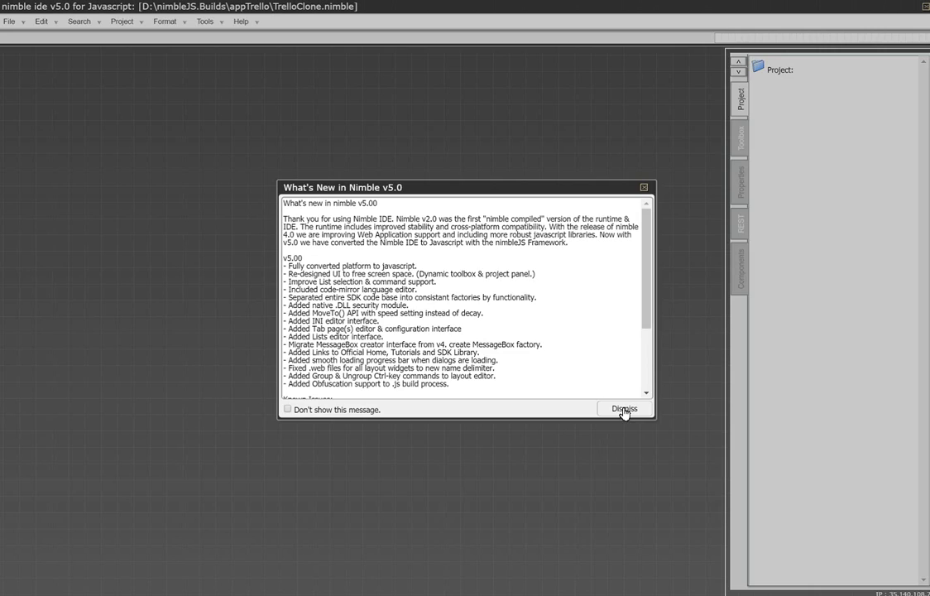
Step: Dismiss the What's New notes, open form1 in the designer and enlarge New Form to about 729 by 346
{"action": "left_click", "coordinate": [624, 407]}
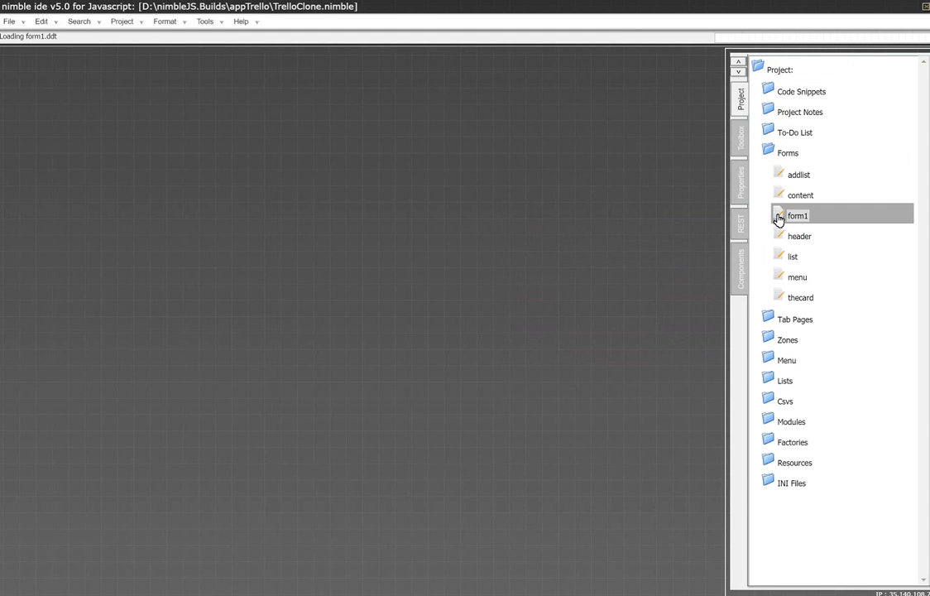
{"action": "double_click", "coordinate": [798, 215]}
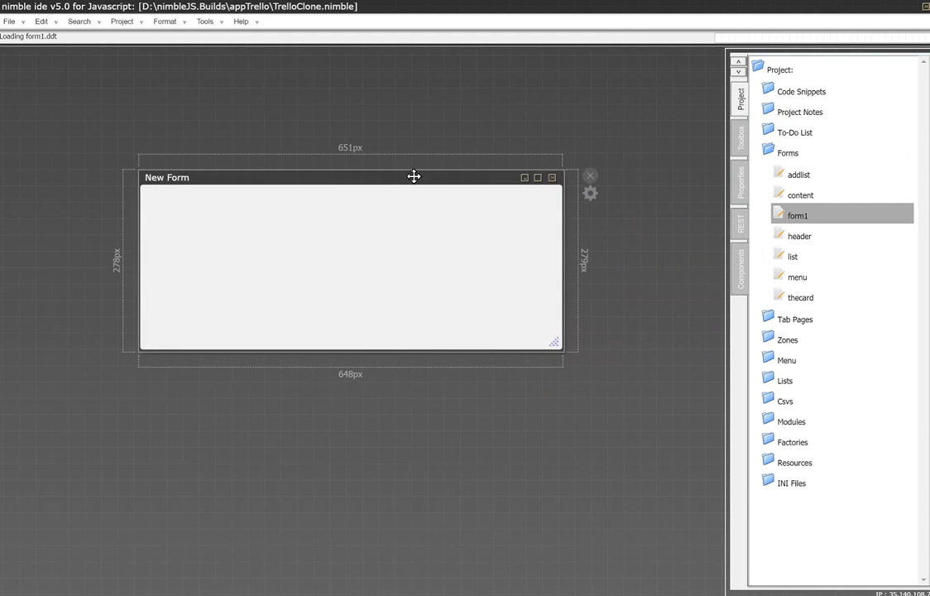
{"action": "left_click_drag", "start_coordinate": [553, 341], "coordinate": [604, 390]}
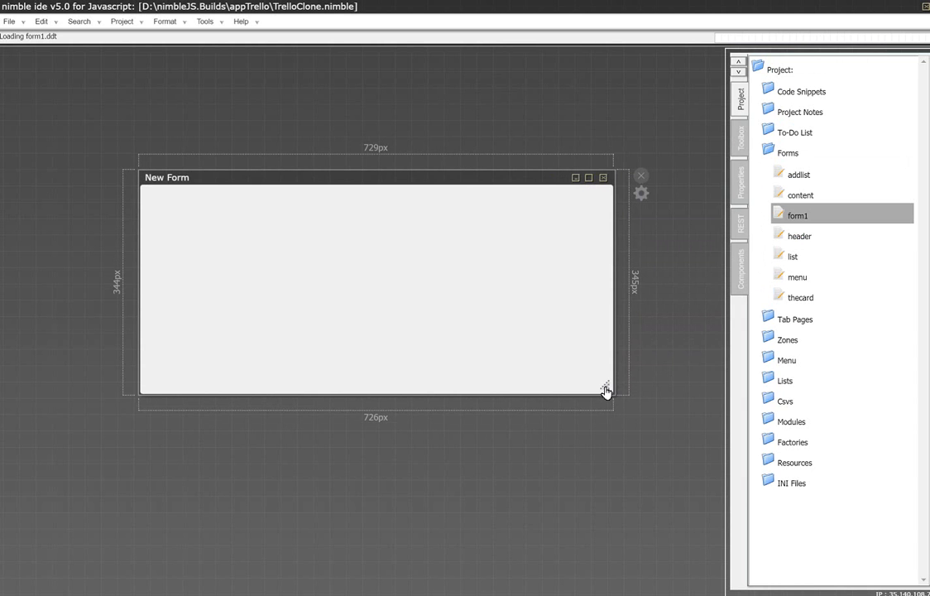
{"action": "mouse_move", "coordinate": [745, 265]}
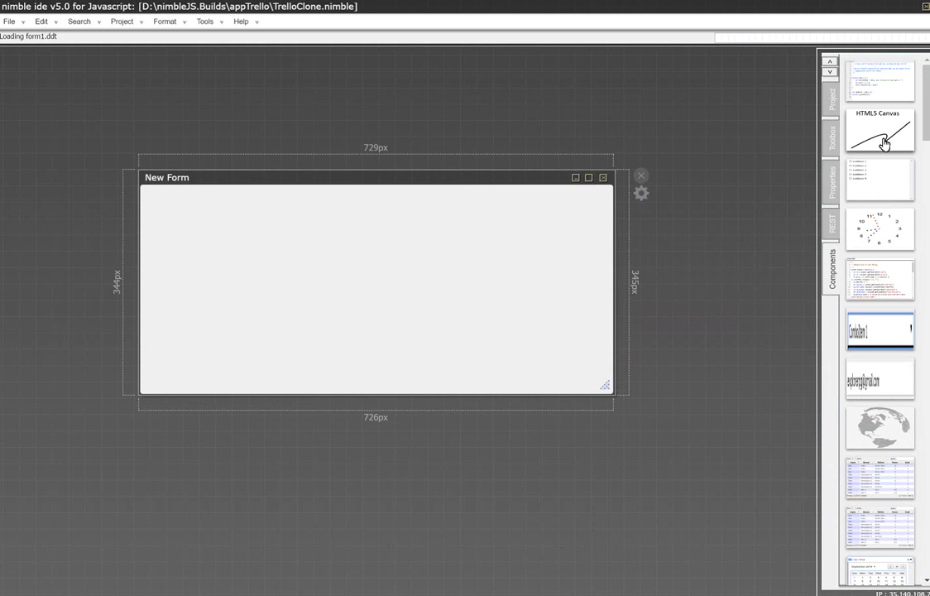
Step: Drop the vis.js component from the Components list onto New Form near its upper-left corner
{"action": "scroll", "scroll_direction": "down", "scroll_amount": 3}
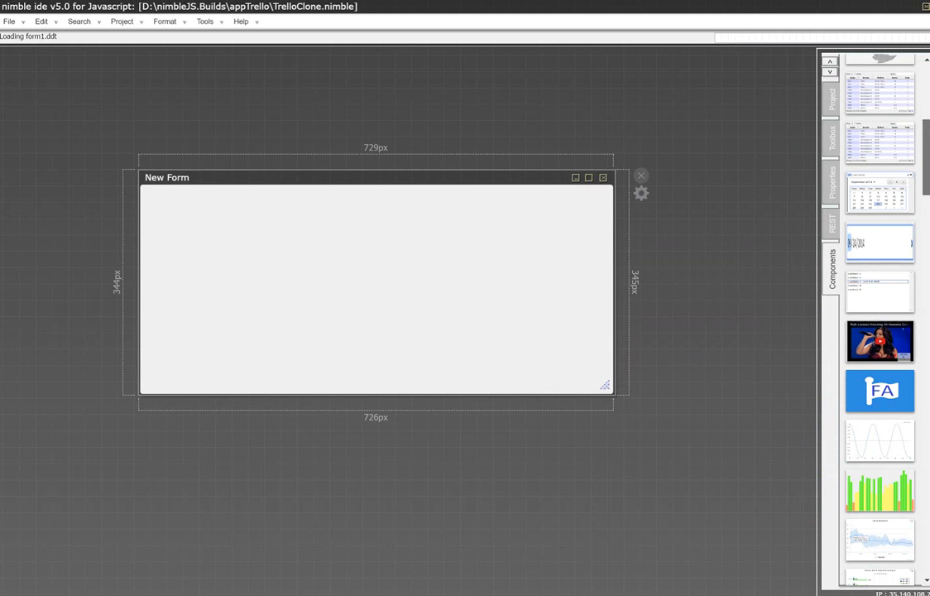
{"action": "scroll", "scroll_direction": "down", "scroll_amount": 3}
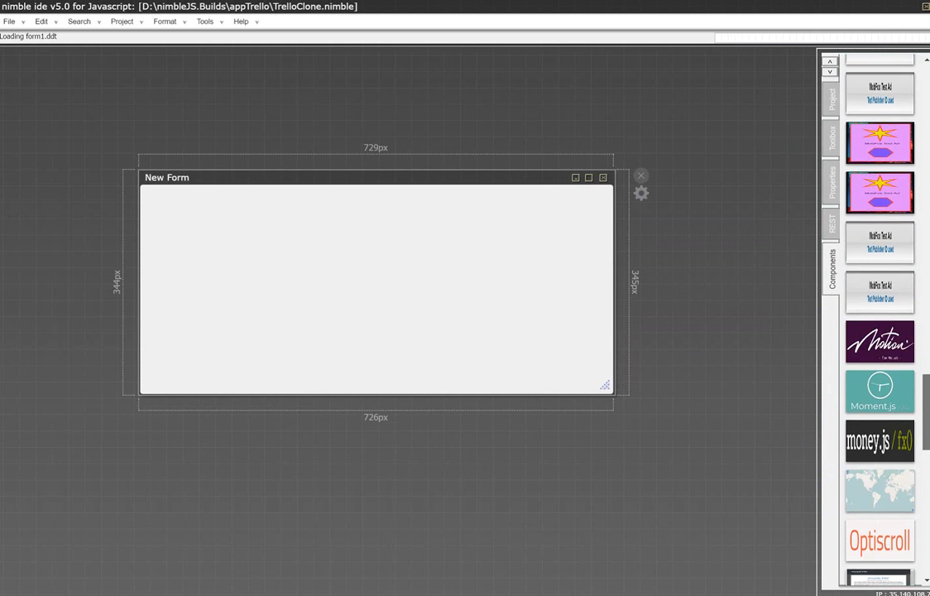
{"action": "scroll", "scroll_direction": "down", "scroll_amount": 3}
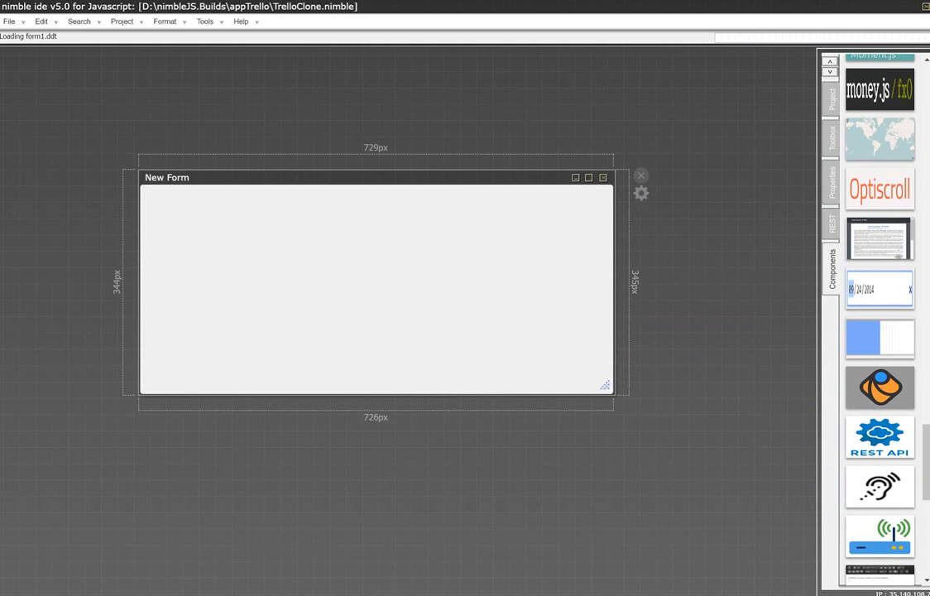
{"action": "mouse_move", "coordinate": [924, 457]}
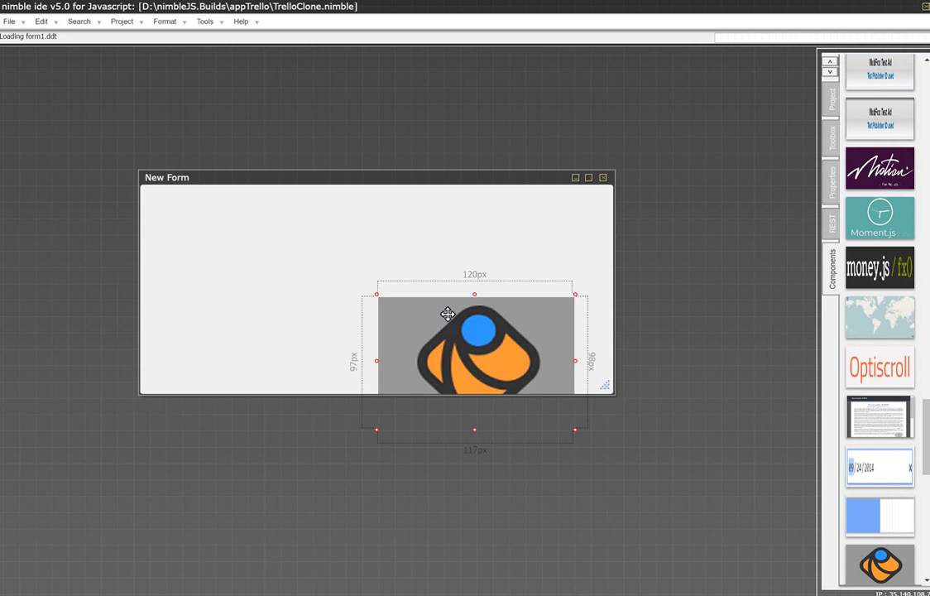
{"action": "left_click_drag", "start_coordinate": [475, 342], "coordinate": [311, 261]}
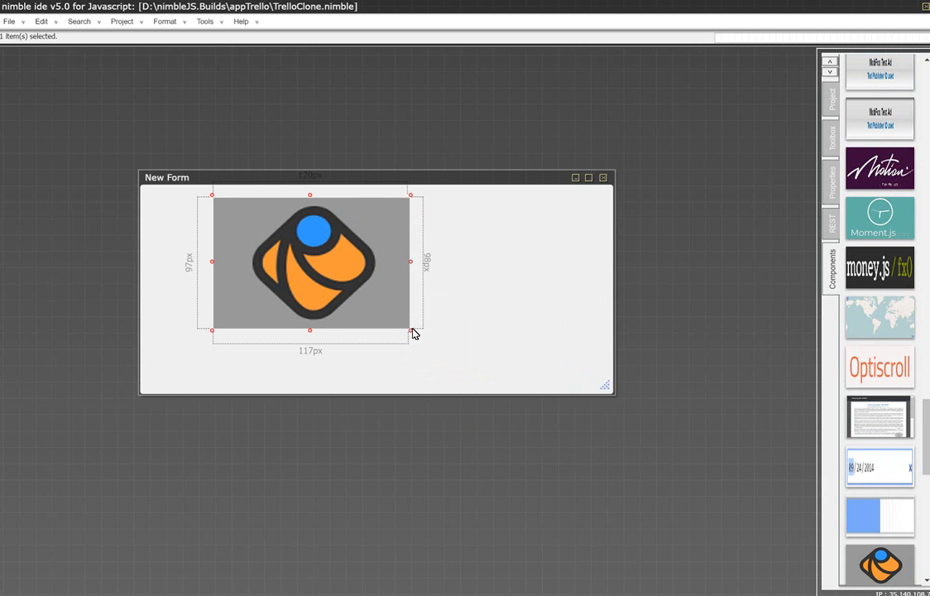
{"action": "left_click_drag", "start_coordinate": [414, 334], "coordinate": [381, 296]}
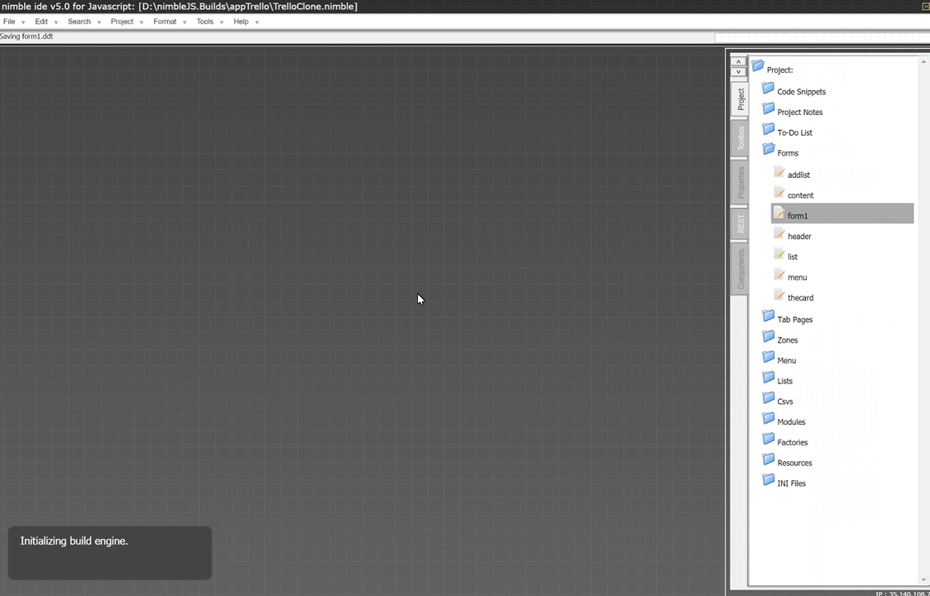
{"action": "mouse_move", "coordinate": [434, 395]}
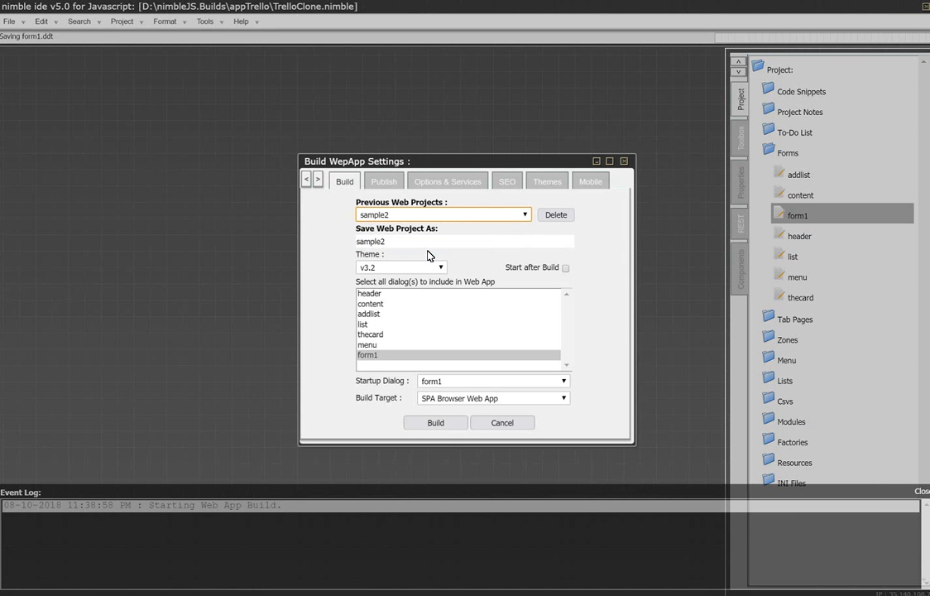
Step: Build the web app, saving the project first, and acknowledge the build-complete message
{"action": "left_click", "coordinate": [434, 422]}
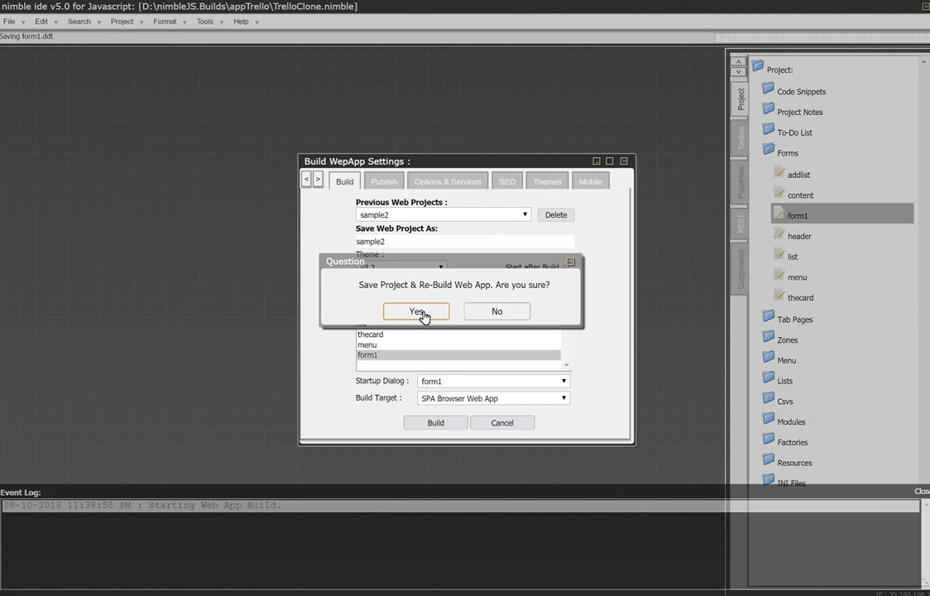
{"action": "left_click", "coordinate": [416, 312]}
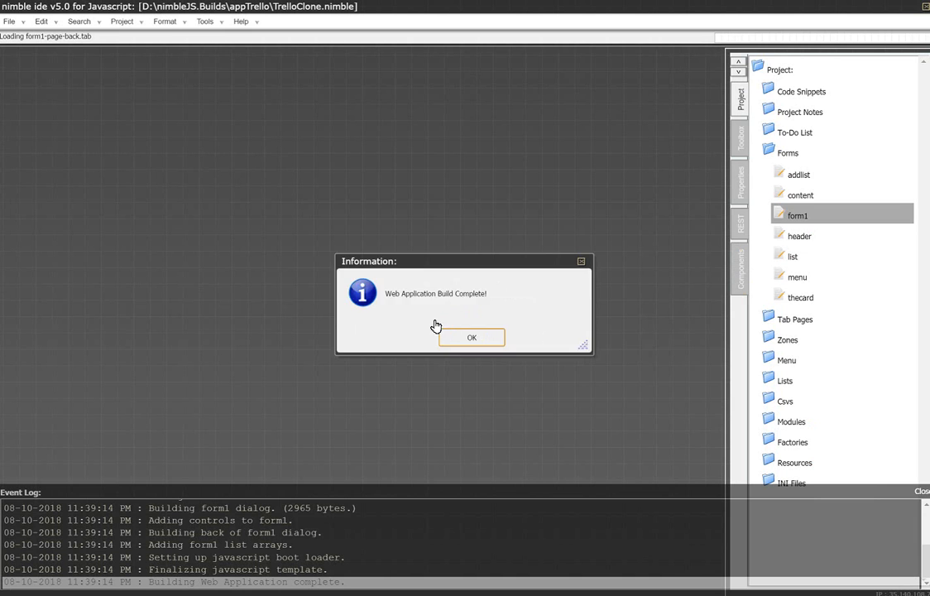
{"action": "left_click", "coordinate": [472, 338]}
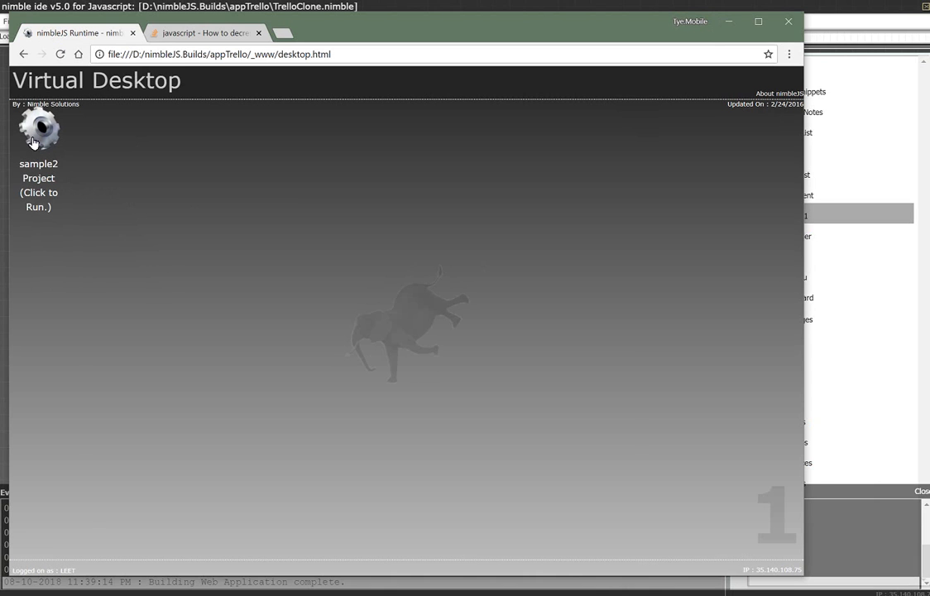
Step: Run the sample2 project from the Virtual Desktop, then reload the app page in Chrome
{"action": "left_click", "coordinate": [38, 129]}
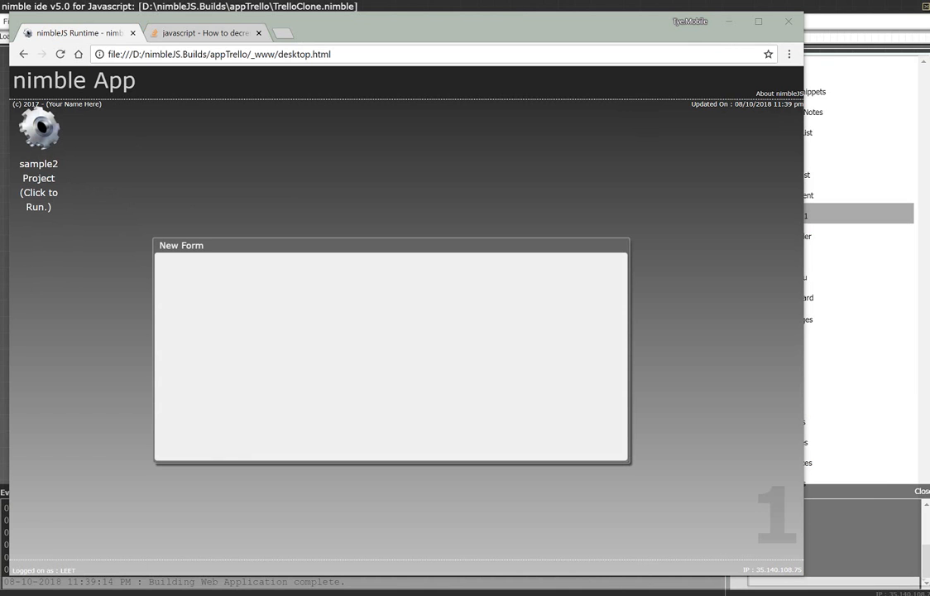
{"action": "mouse_move", "coordinate": [730, 202]}
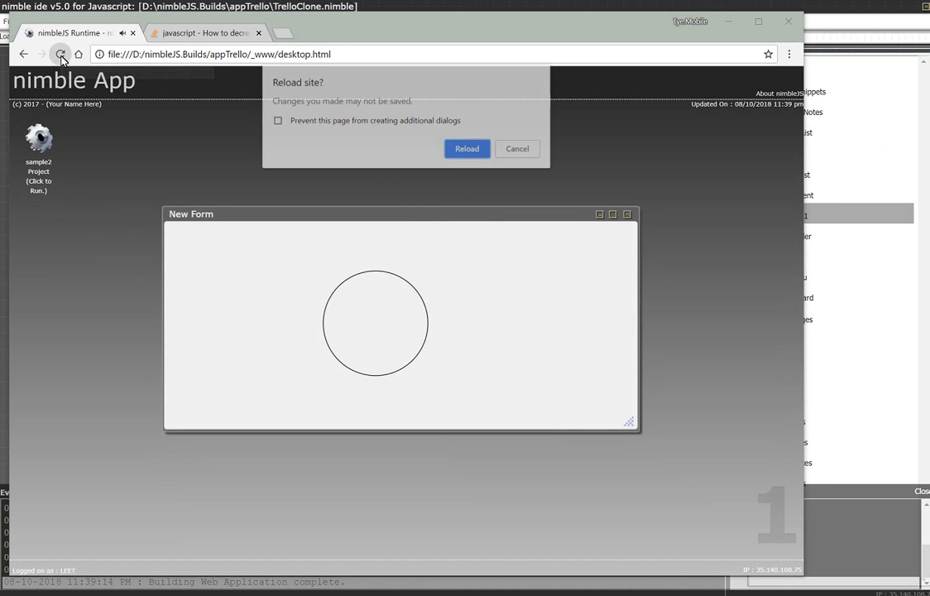
{"action": "left_click", "coordinate": [466, 149]}
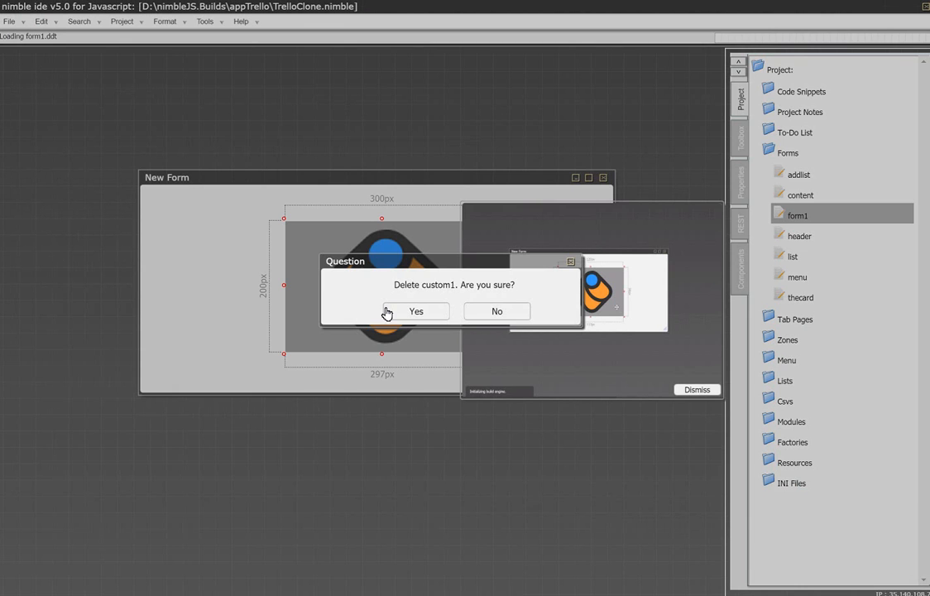
Step: Delete custom1 with its library references, then fit the Sample PDF viewer to most of the resized form's height
{"action": "left_click", "coordinate": [415, 311]}
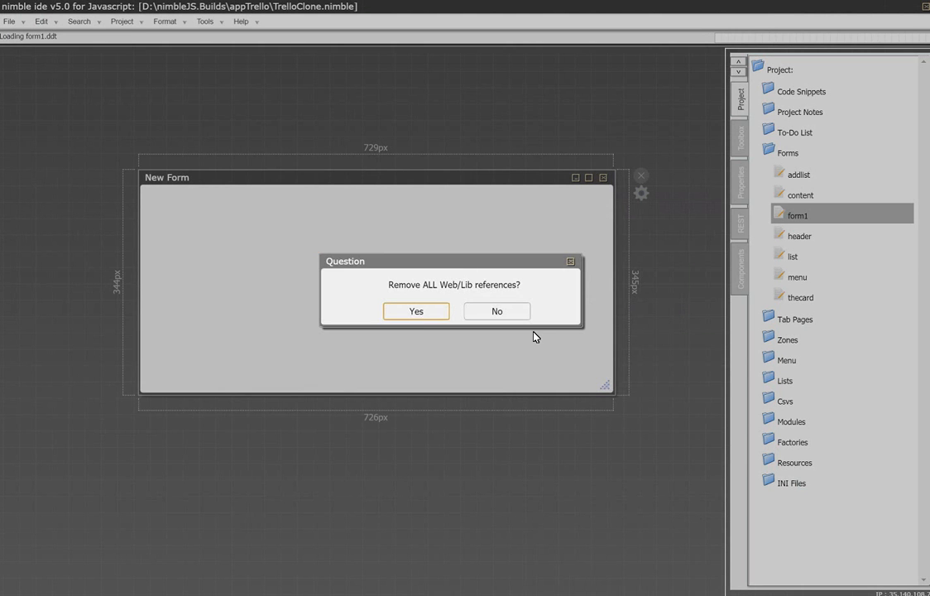
{"action": "left_click", "coordinate": [416, 311]}
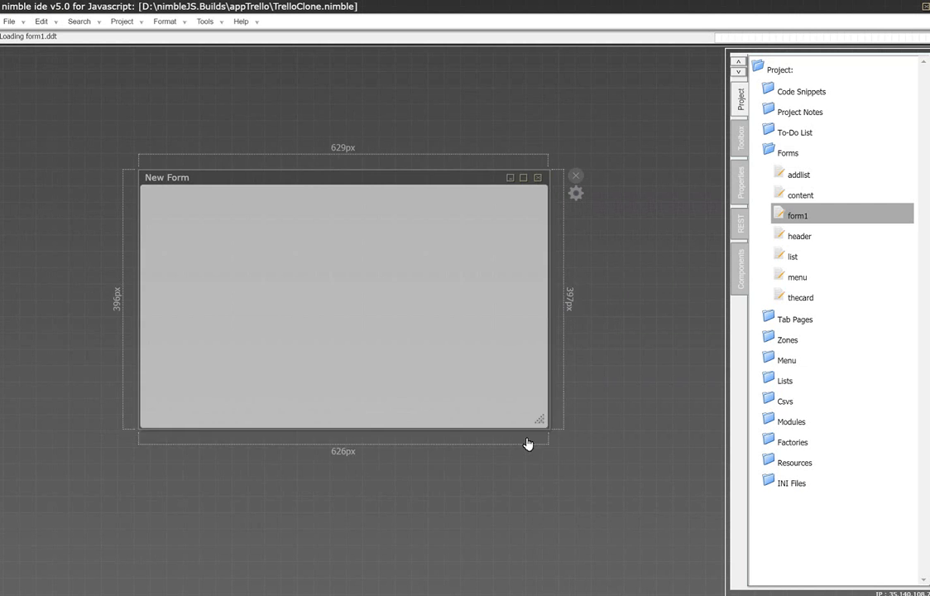
{"action": "left_click_drag", "start_coordinate": [540, 417], "coordinate": [527, 442]}
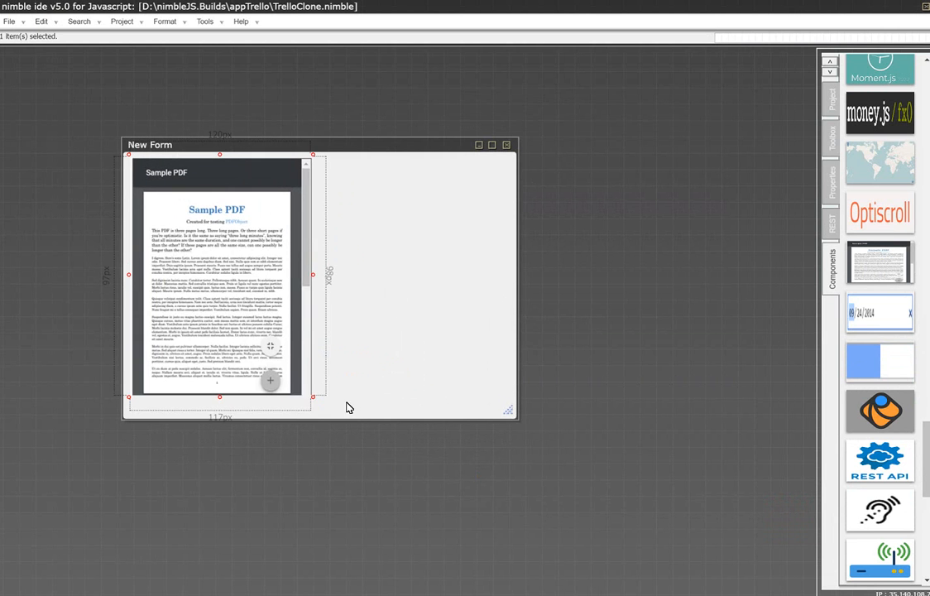
{"action": "left_click_drag", "start_coordinate": [313, 272], "coordinate": [351, 272]}
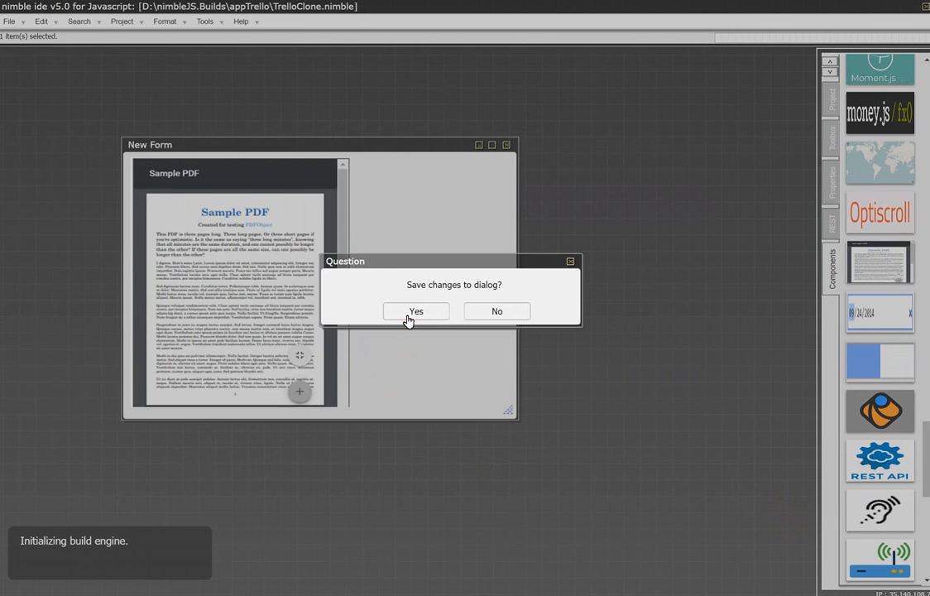
Step: Save form1, rebuild the web app and reload the Virtual Desktop page with the new build
{"action": "left_click", "coordinate": [417, 311]}
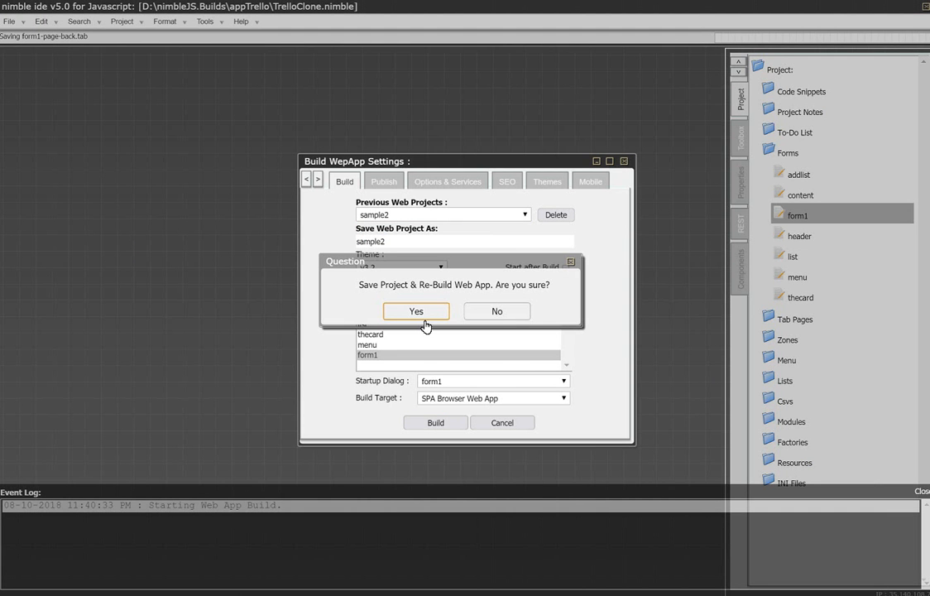
{"action": "mouse_move", "coordinate": [285, 197]}
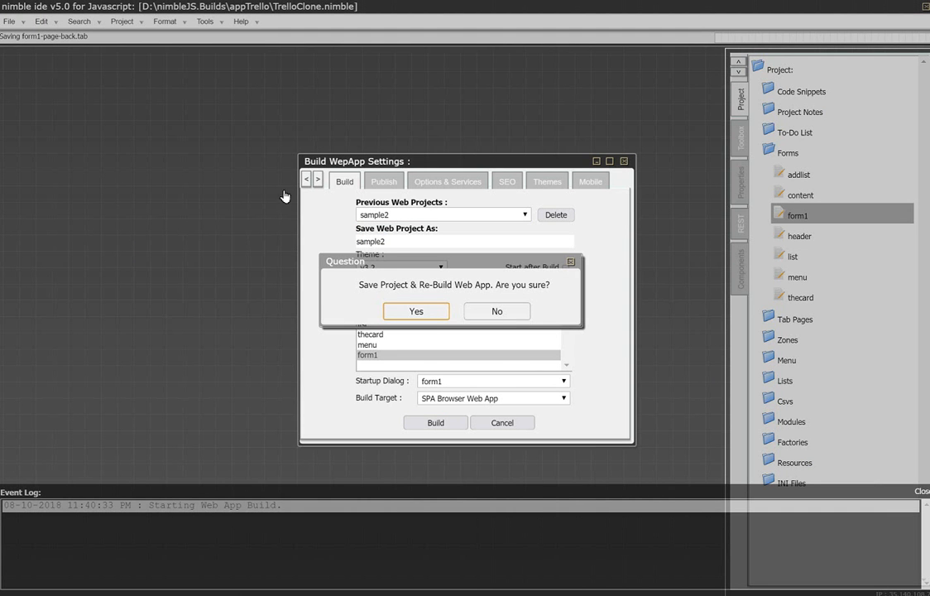
{"action": "left_click", "coordinate": [416, 311]}
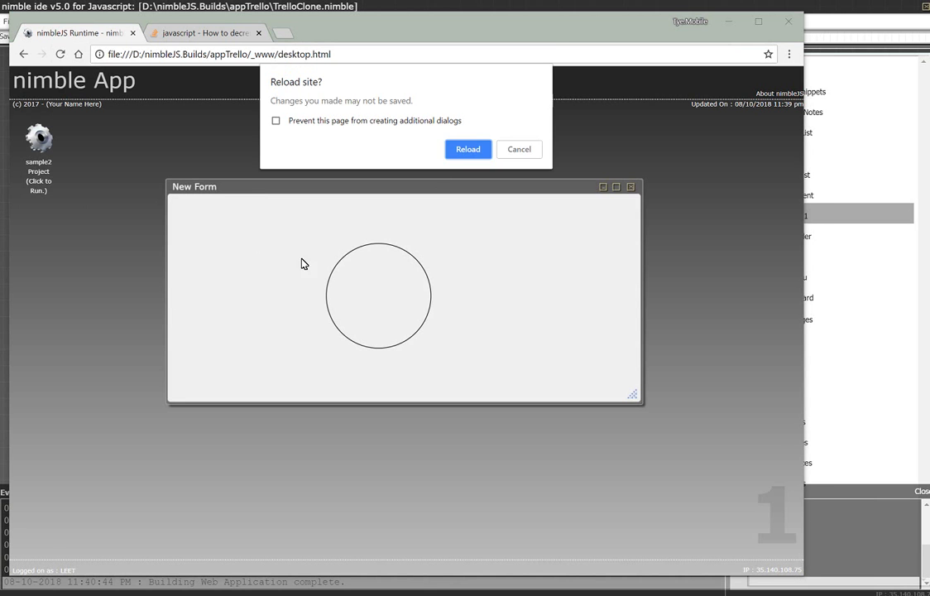
{"action": "left_click", "coordinate": [466, 149]}
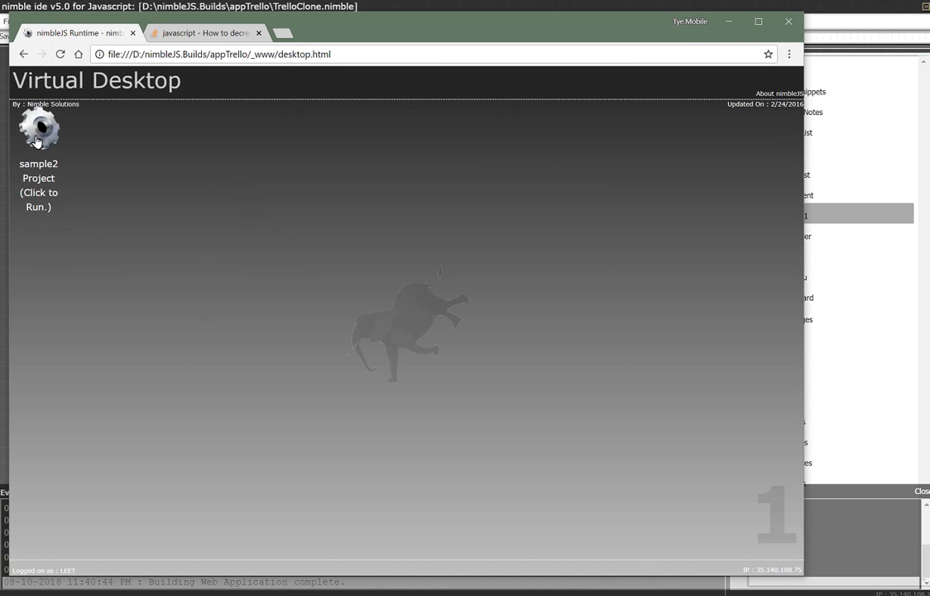
Step: Launch sample2, restore the minimised New Form and scroll the Sample PDF past its first page
{"action": "left_click", "coordinate": [38, 129]}
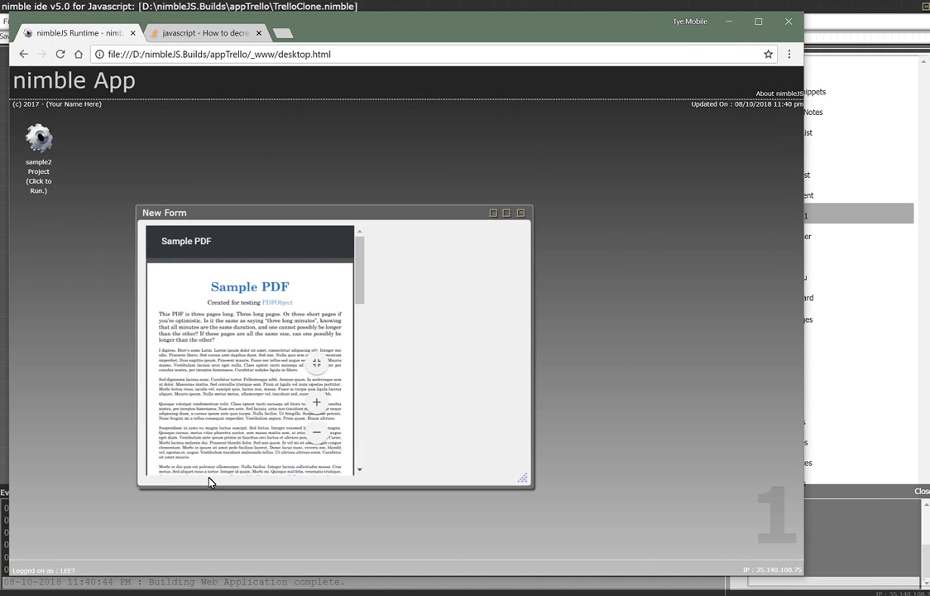
{"action": "mouse_move", "coordinate": [260, 285]}
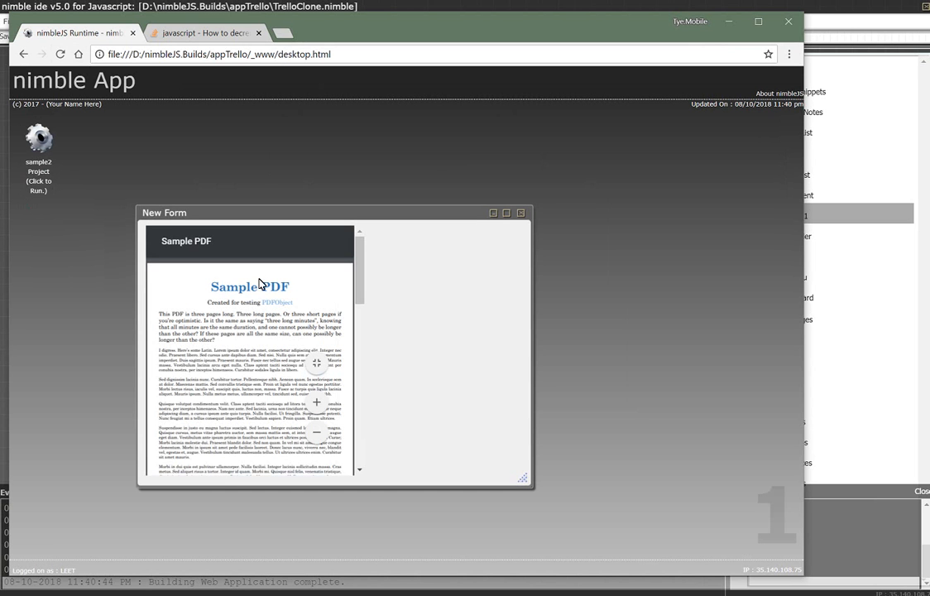
{"action": "mouse_move", "coordinate": [364, 278]}
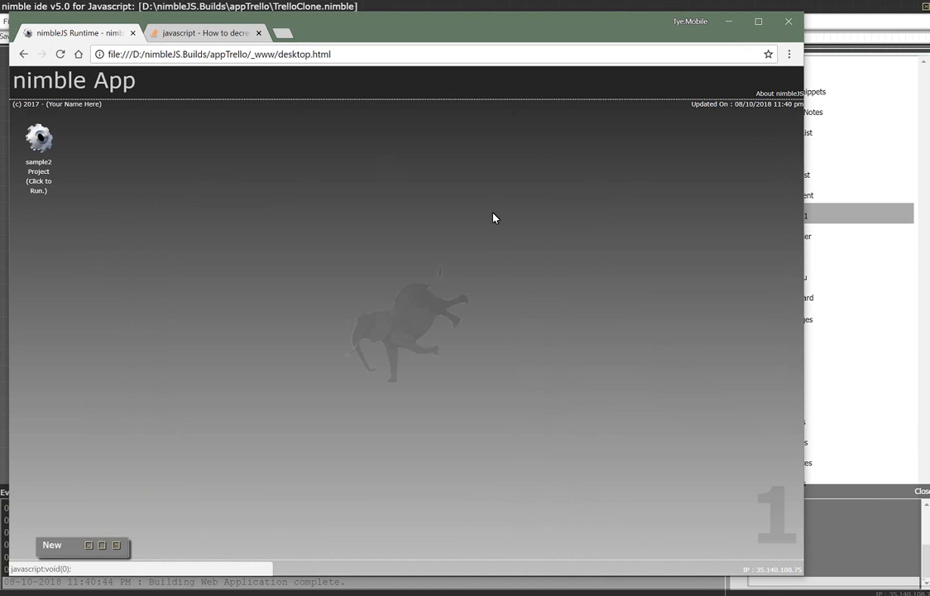
{"action": "left_click", "coordinate": [51, 544]}
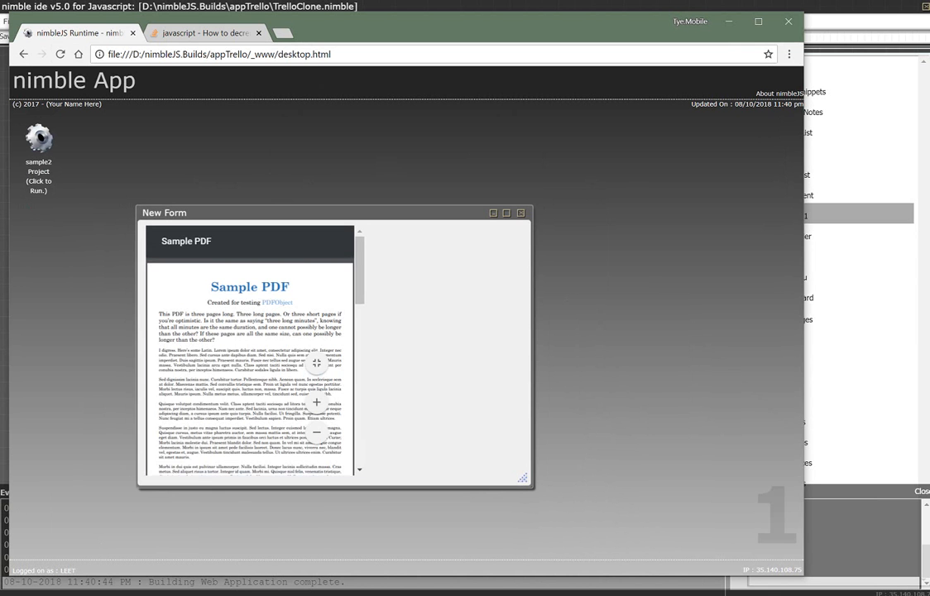
{"action": "scroll", "scroll_direction": "down", "scroll_amount": 3}
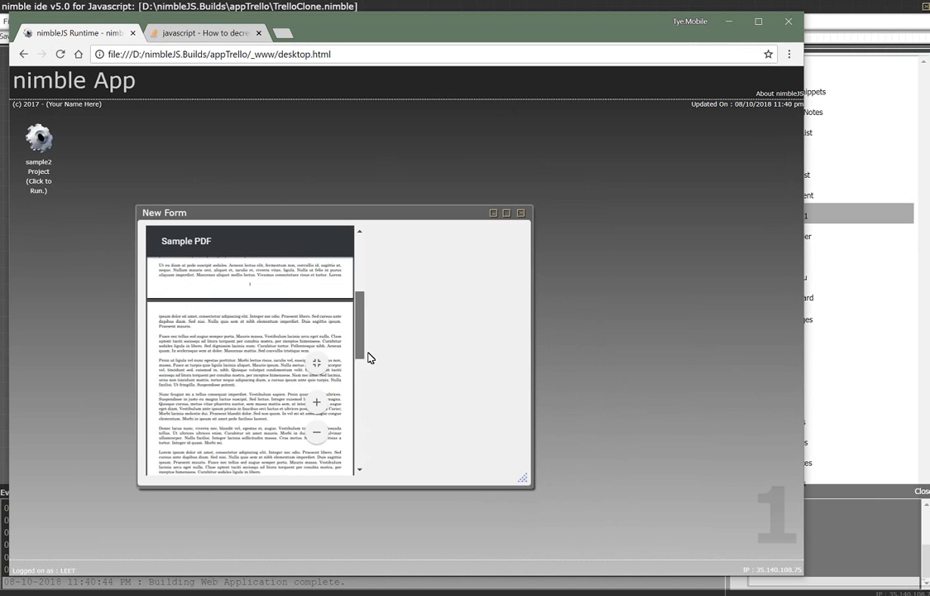
{"action": "scroll", "scroll_direction": "up", "scroll_amount": 3}
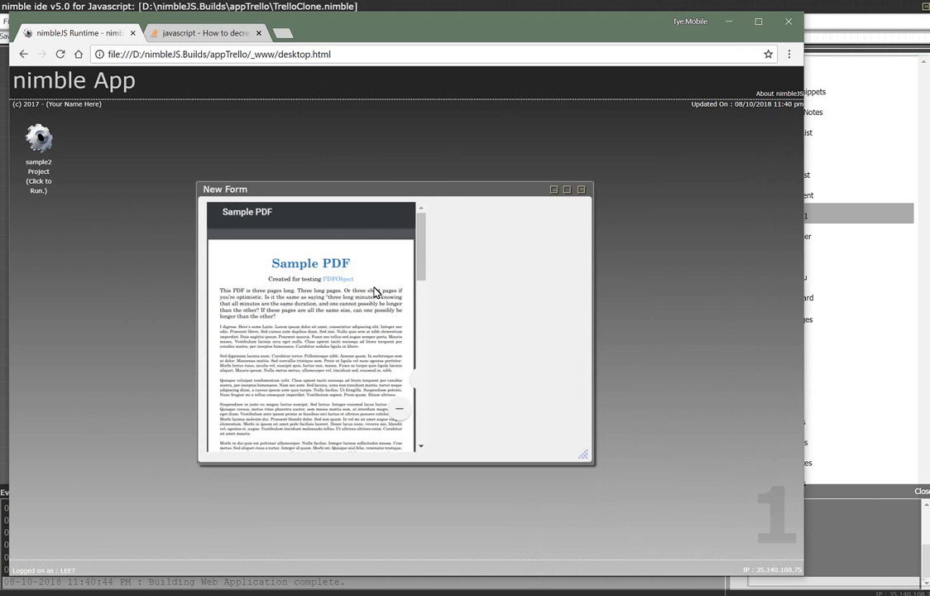
{"action": "scroll", "scroll_direction": "down", "scroll_amount": 3}
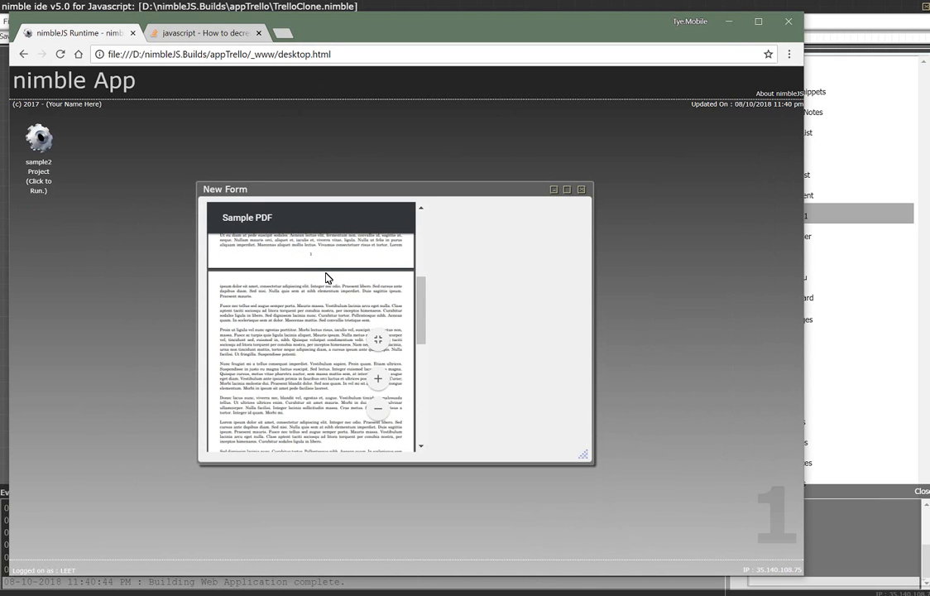
{"action": "mouse_move", "coordinate": [372, 235]}
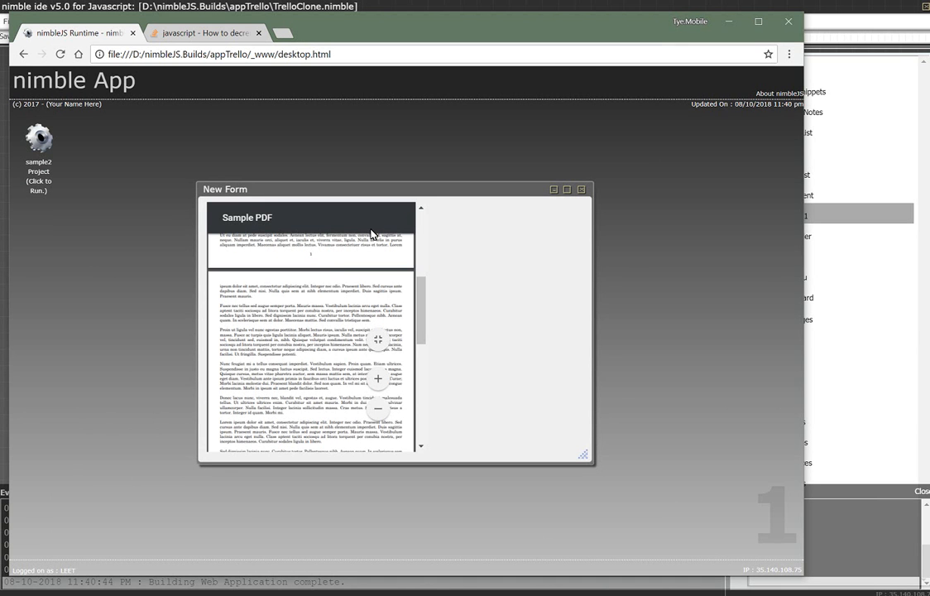
{"action": "mouse_move", "coordinate": [407, 212]}
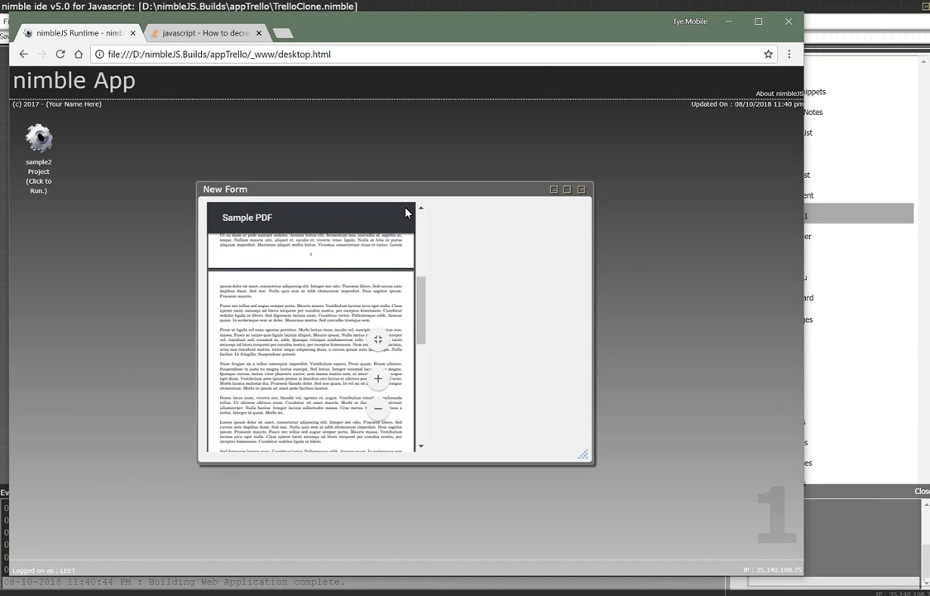
{"action": "mouse_move", "coordinate": [424, 205]}
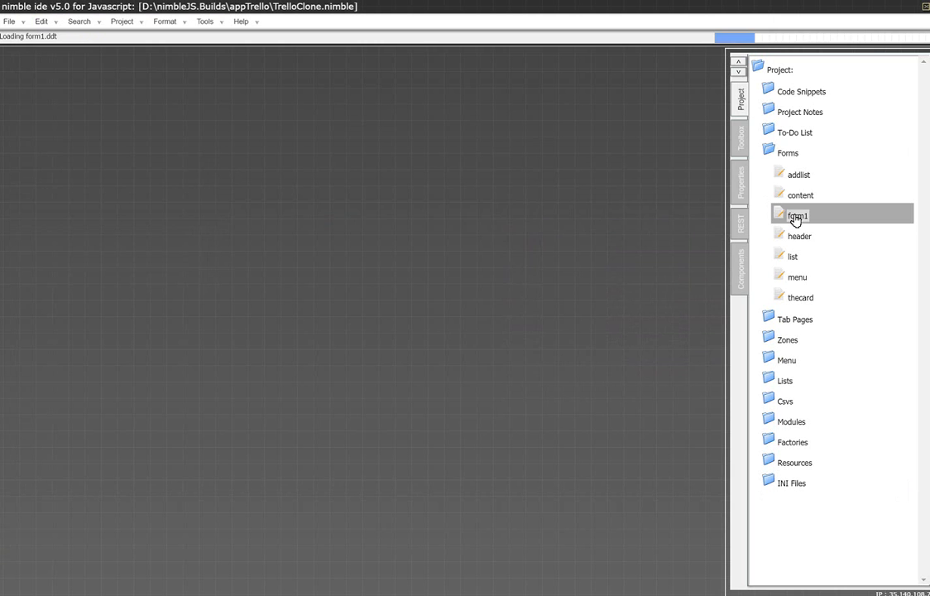
Step: Reopen form1 and remove all its Web/Lib references, leaving an empty New Form
{"action": "double_click", "coordinate": [796, 215]}
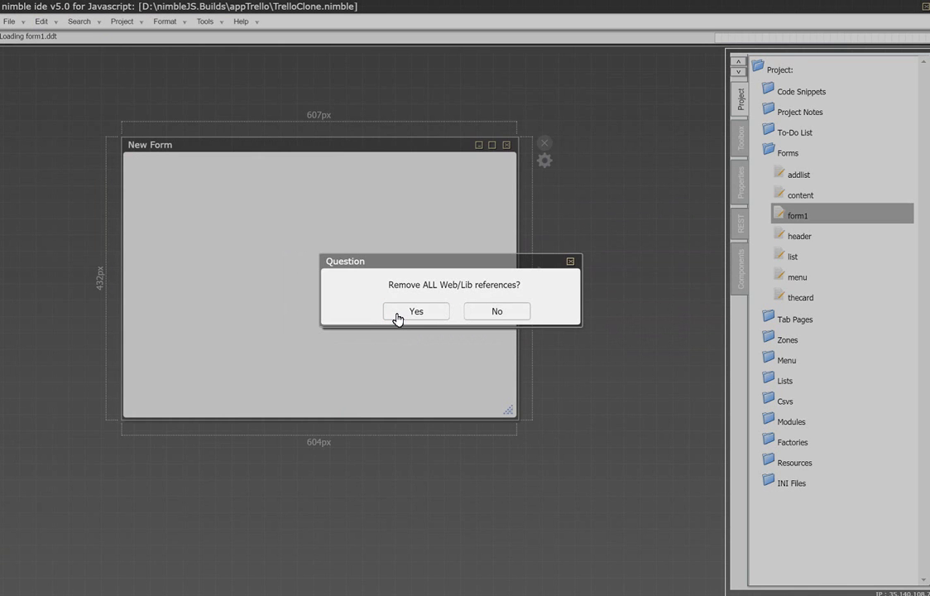
{"action": "left_click", "coordinate": [417, 311]}
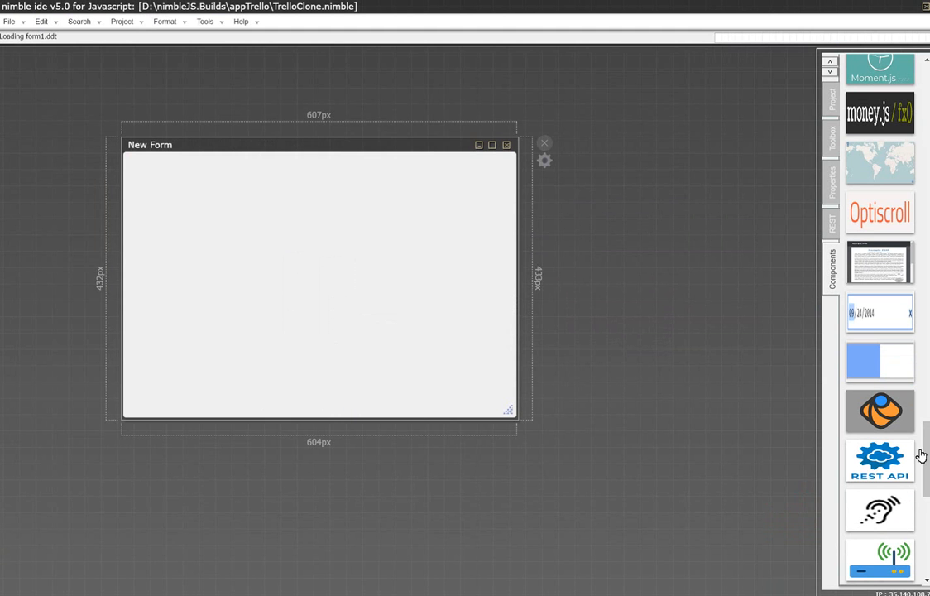
Step: Reshape New Form wide and short and stretch the VisJS timeline across nearly its full width
{"action": "left_click_drag", "start_coordinate": [508, 409], "coordinate": [580, 288]}
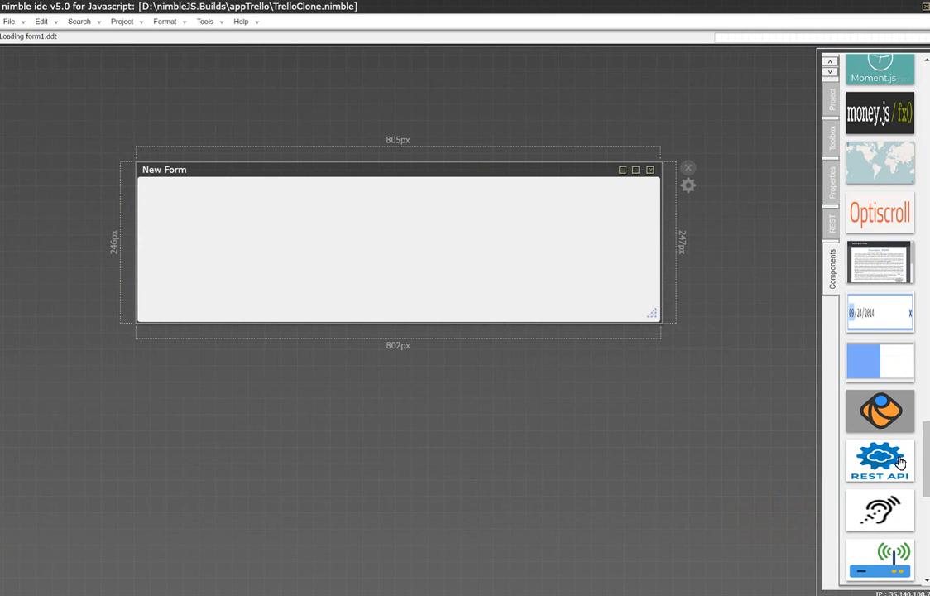
{"action": "scroll", "scroll_direction": "down", "scroll_amount": 3}
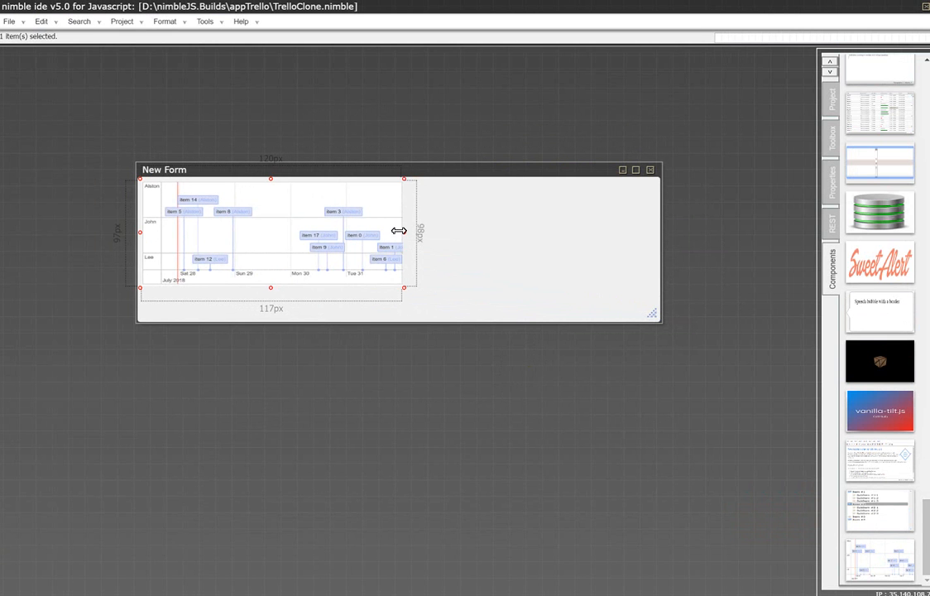
{"action": "left_click_drag", "start_coordinate": [404, 230], "coordinate": [654, 263]}
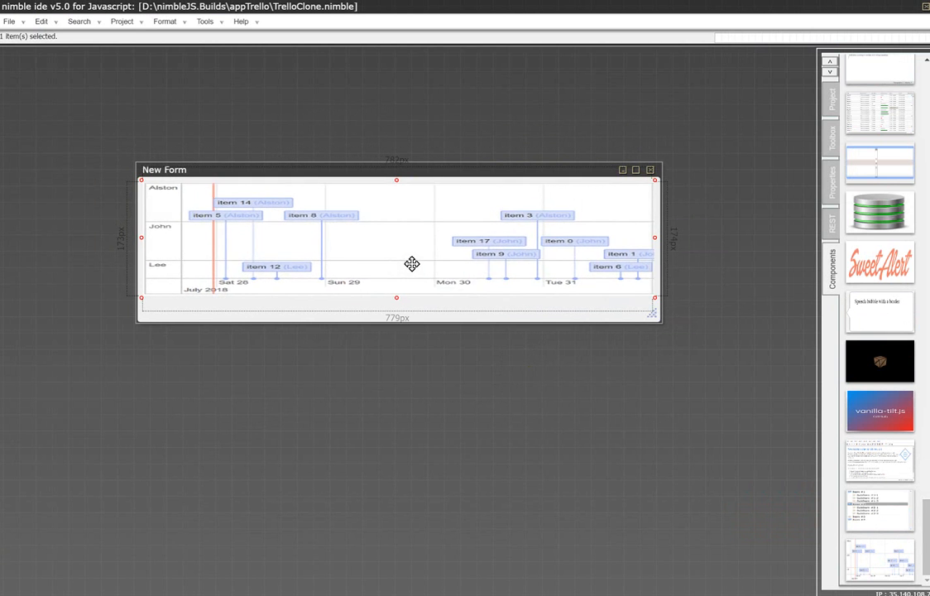
{"action": "mouse_move", "coordinate": [454, 222]}
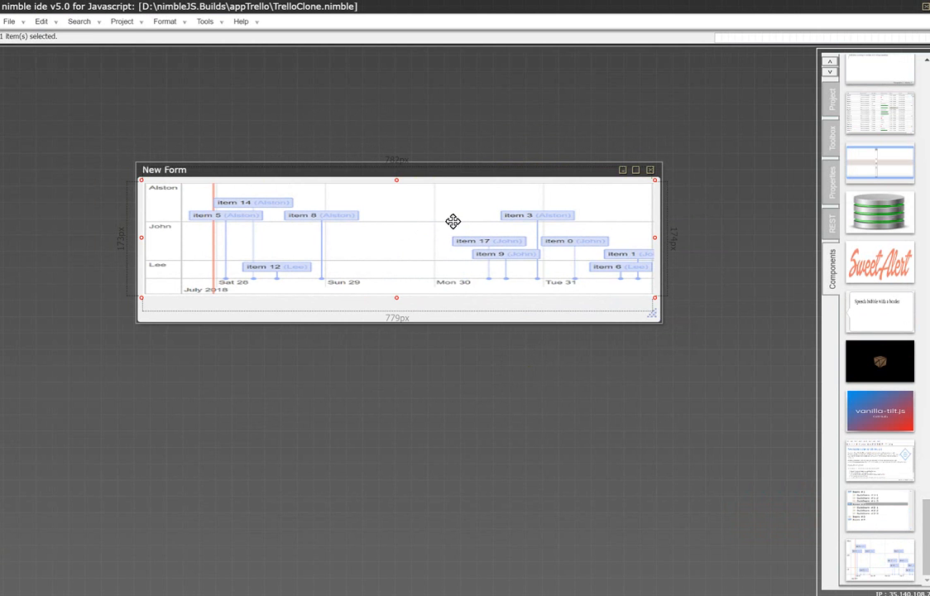
{"action": "mouse_move", "coordinate": [814, 239]}
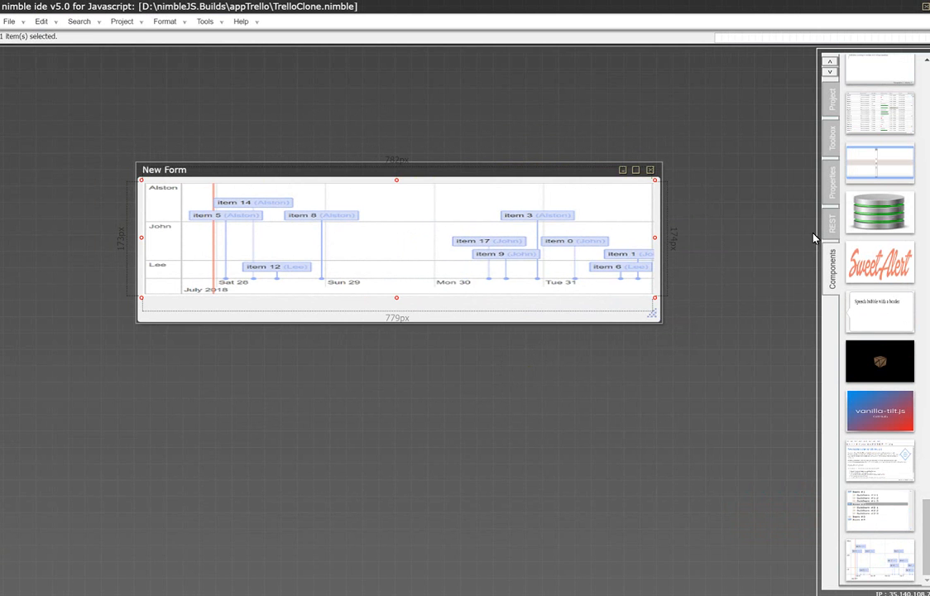
Step: Toggle Dock All so custom1 is docked TOP, LEFT, RIGHT and BOTTOM, then dismiss Docking
{"action": "left_click", "coordinate": [831, 179]}
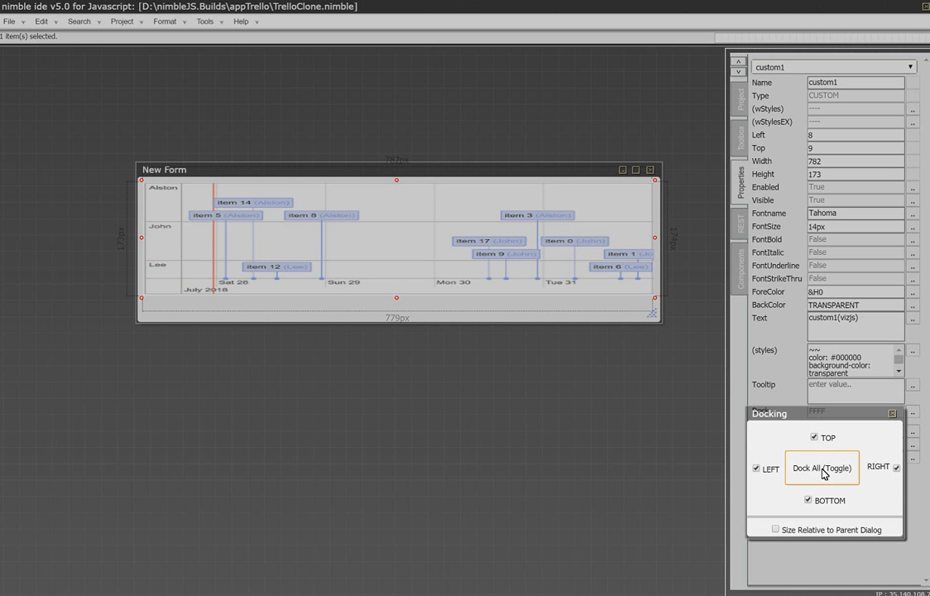
{"action": "left_click", "coordinate": [823, 466]}
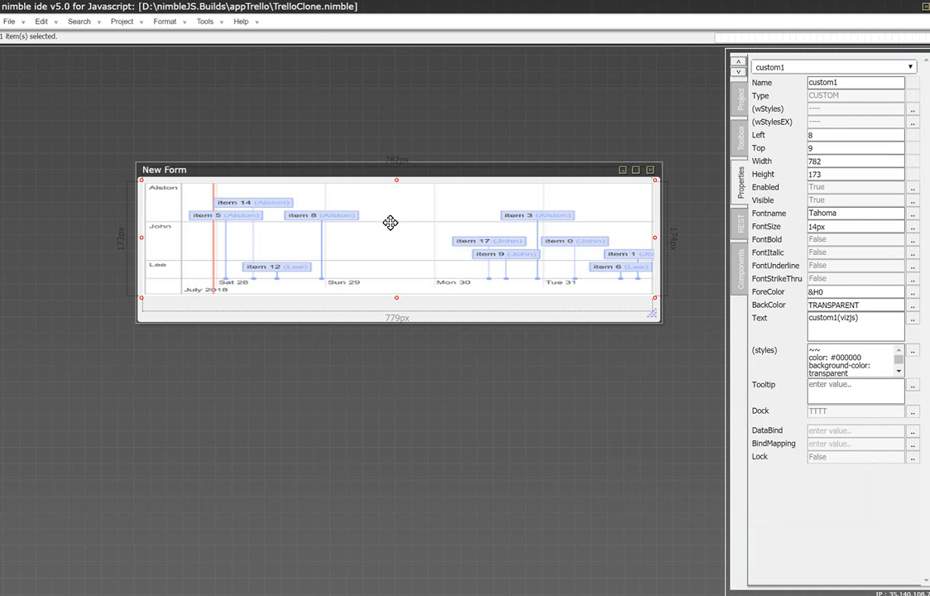
{"action": "mouse_move", "coordinate": [568, 238]}
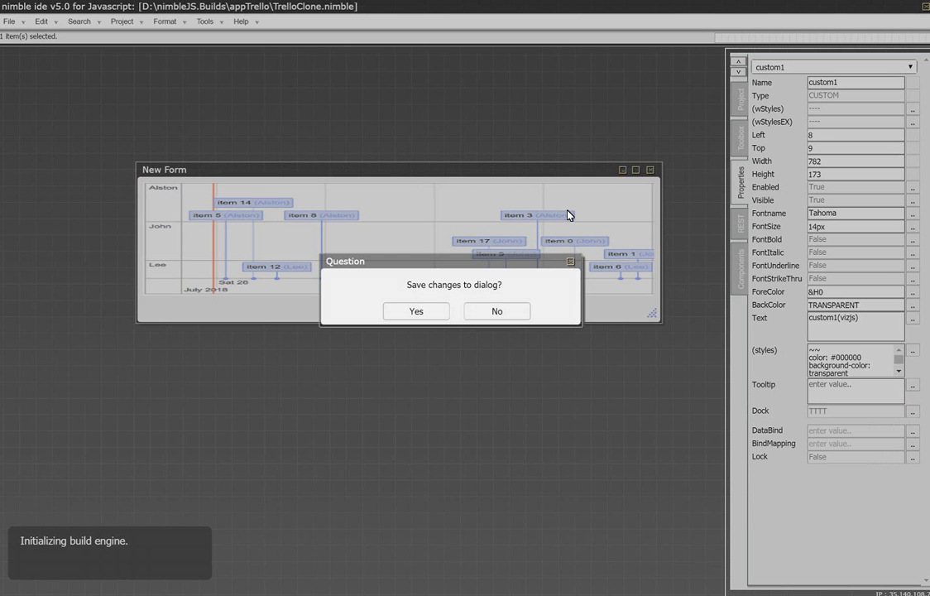
{"action": "mouse_move", "coordinate": [432, 310]}
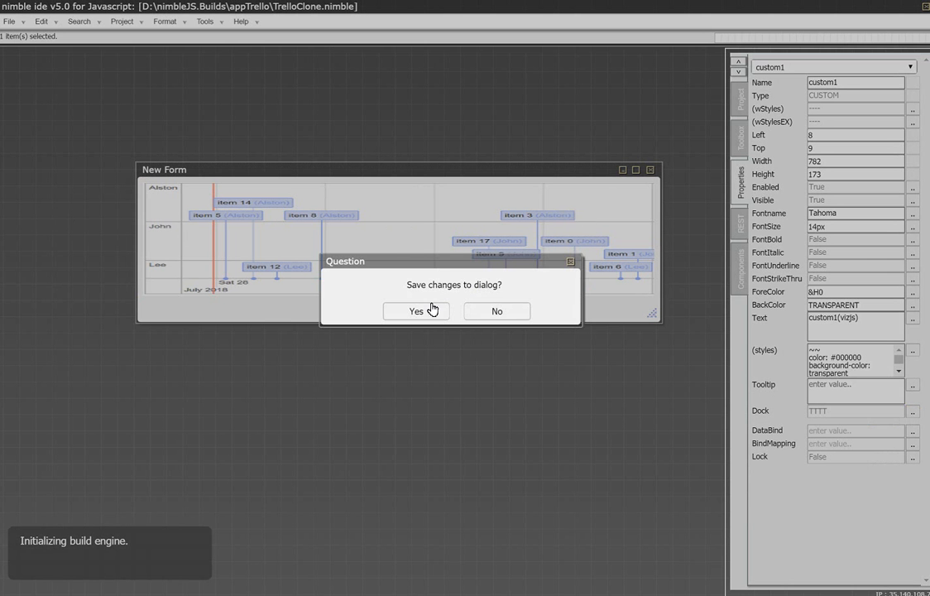
Step: Save form1 and rebuild the sample2 web project with form1 as its startup dialog
{"action": "left_click", "coordinate": [414, 311]}
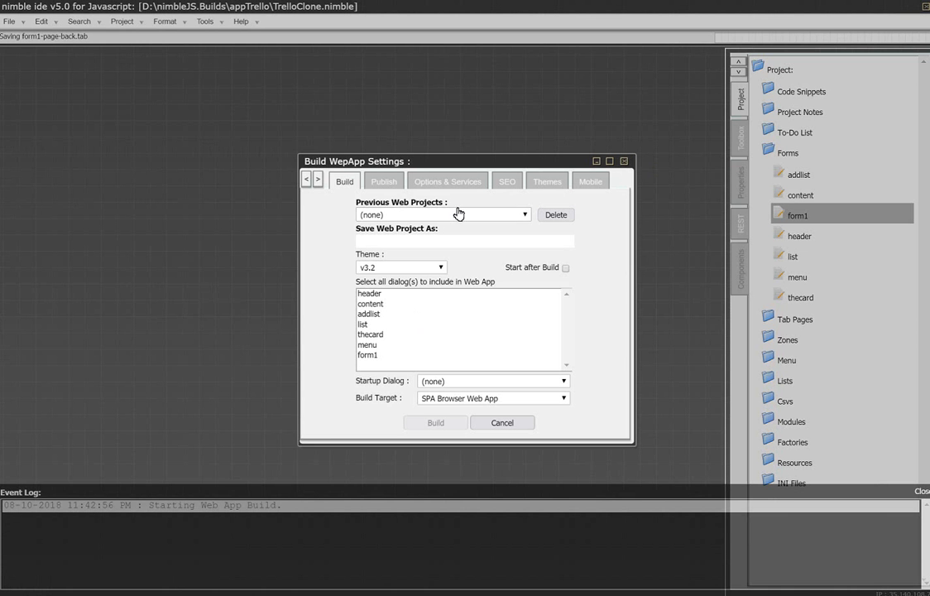
{"action": "left_click", "coordinate": [524, 215]}
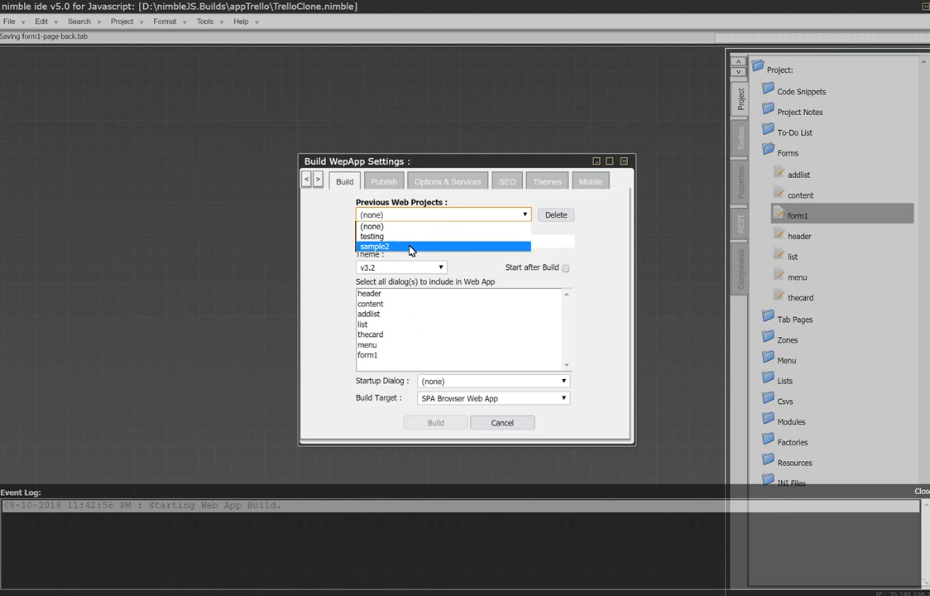
{"action": "left_click", "coordinate": [436, 424]}
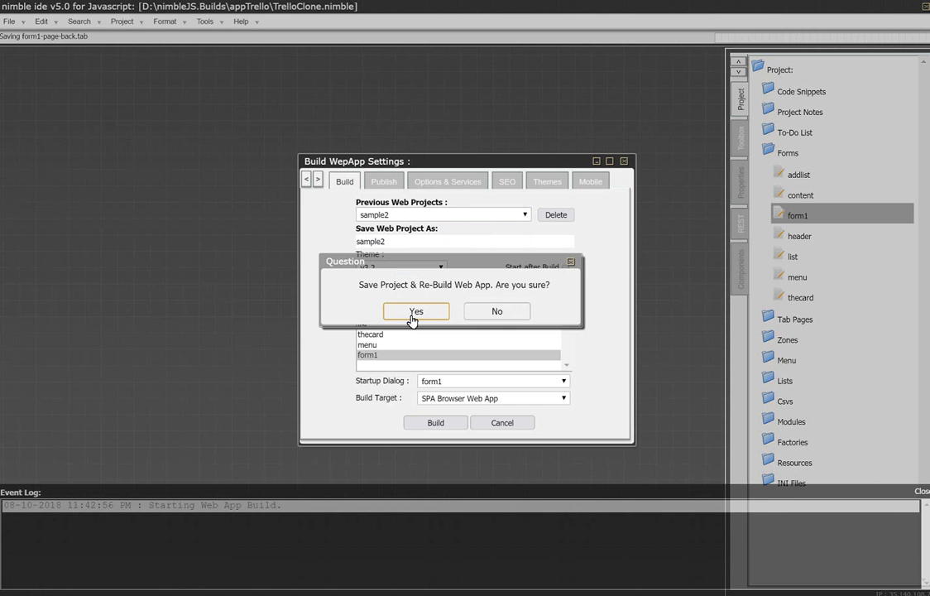
{"action": "left_click", "coordinate": [416, 311]}
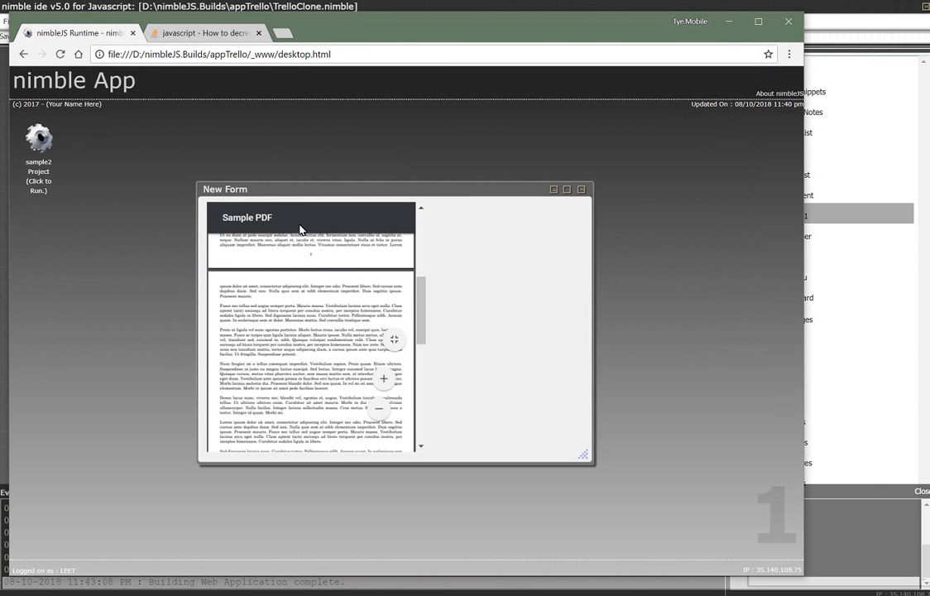
Step: Reload the runtime page and launch the rebuilt sample2 project
{"action": "left_click", "coordinate": [61, 53]}
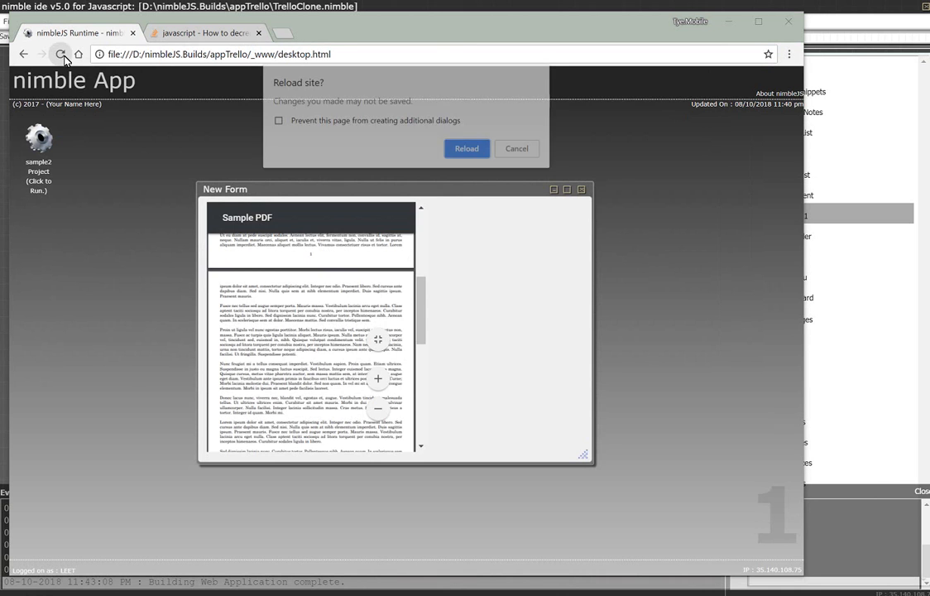
{"action": "left_click", "coordinate": [467, 149]}
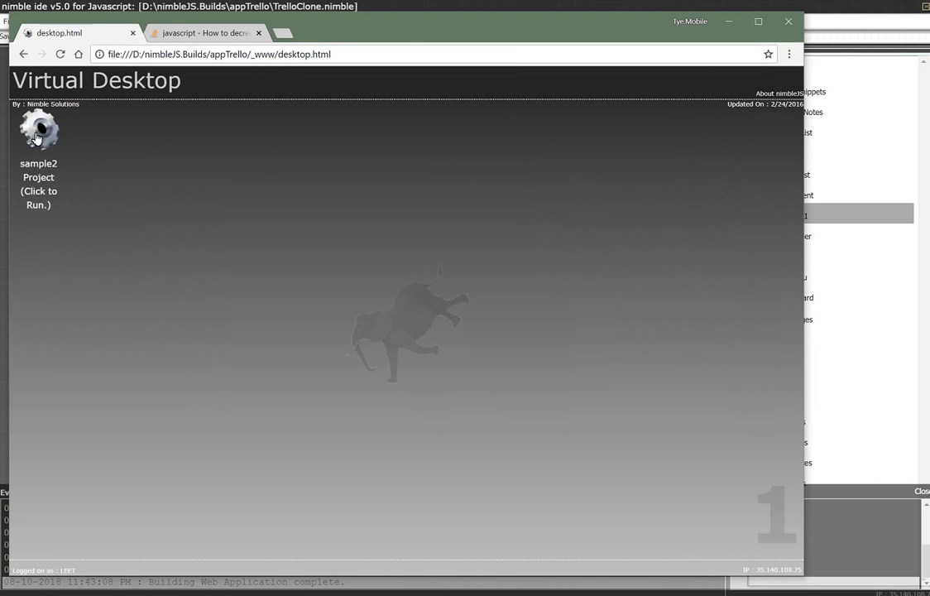
{"action": "left_click", "coordinate": [39, 131]}
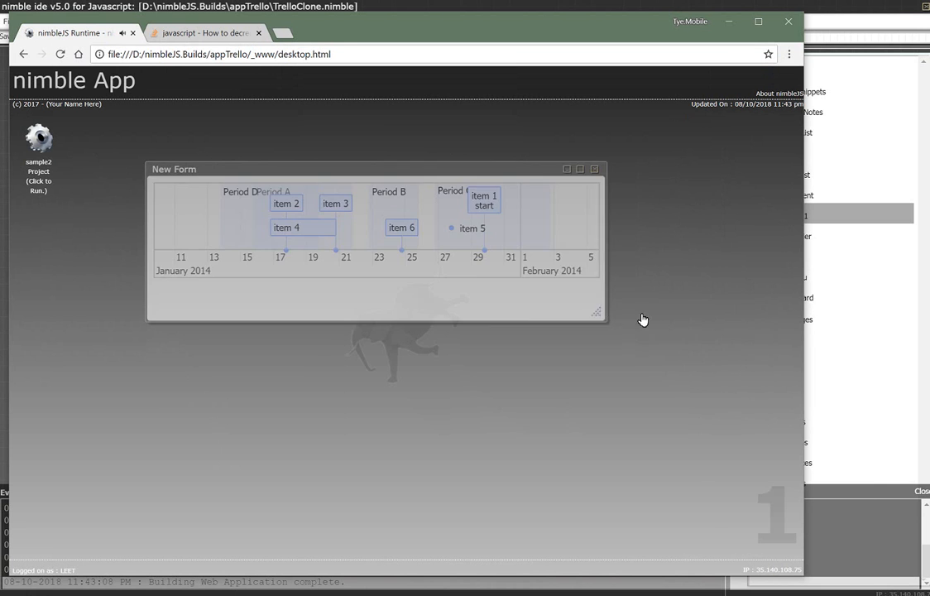
Step: Widen the New Form so the timeline stretches, restore it from the taskbar, return to nimble-ide
{"action": "left_click_drag", "start_coordinate": [599, 313], "coordinate": [702, 317]}
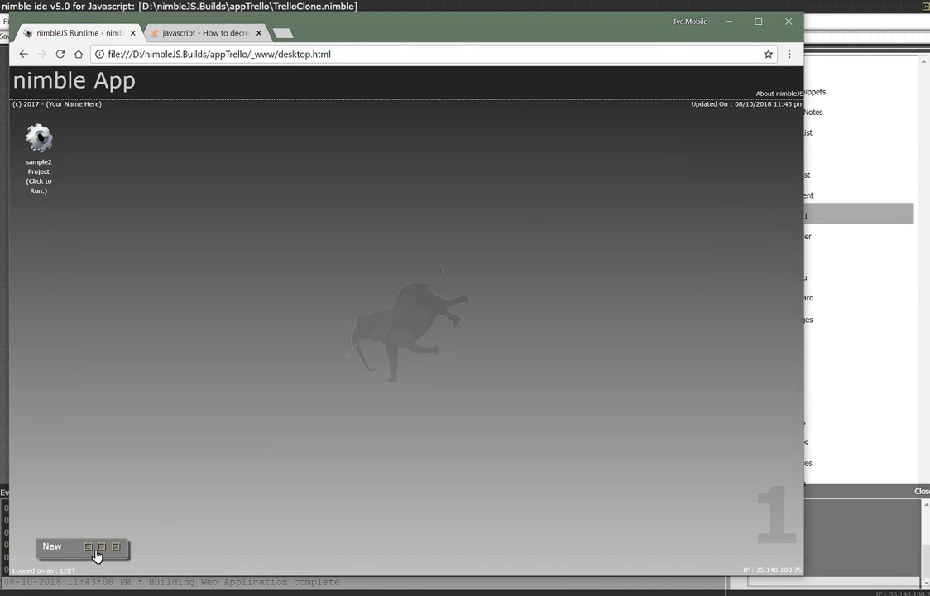
{"action": "left_click", "coordinate": [52, 546]}
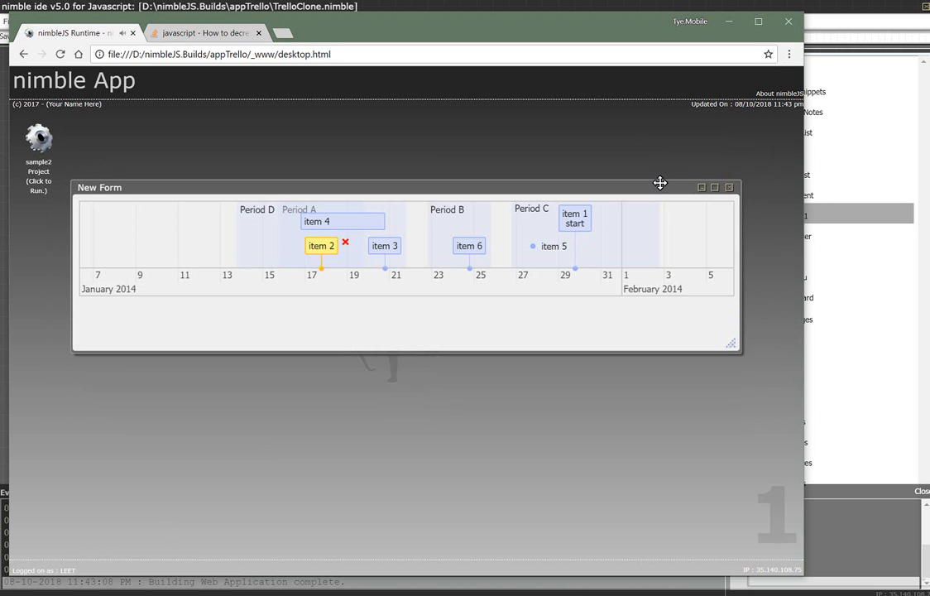
{"action": "mouse_move", "coordinate": [824, 39]}
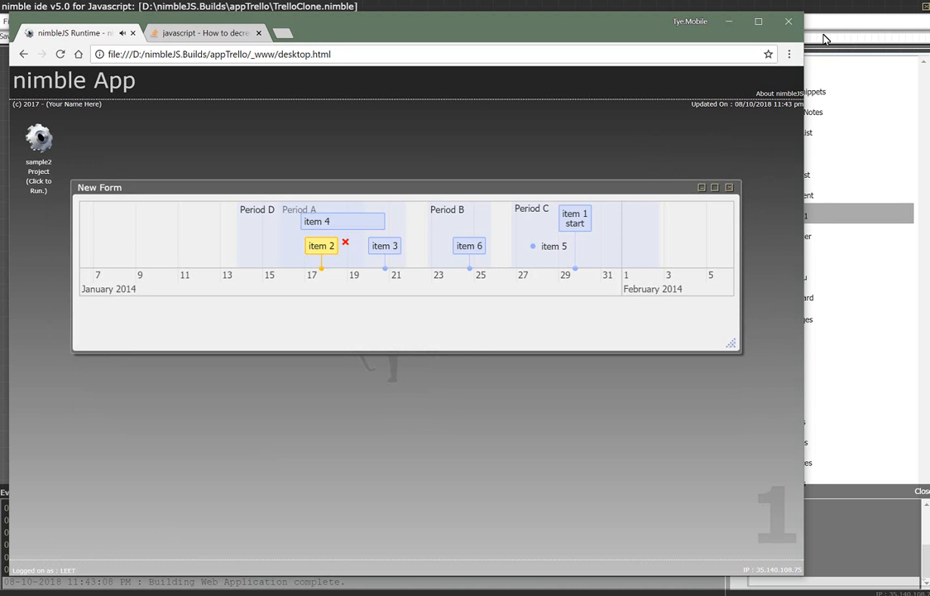
{"action": "left_click", "coordinate": [785, 23]}
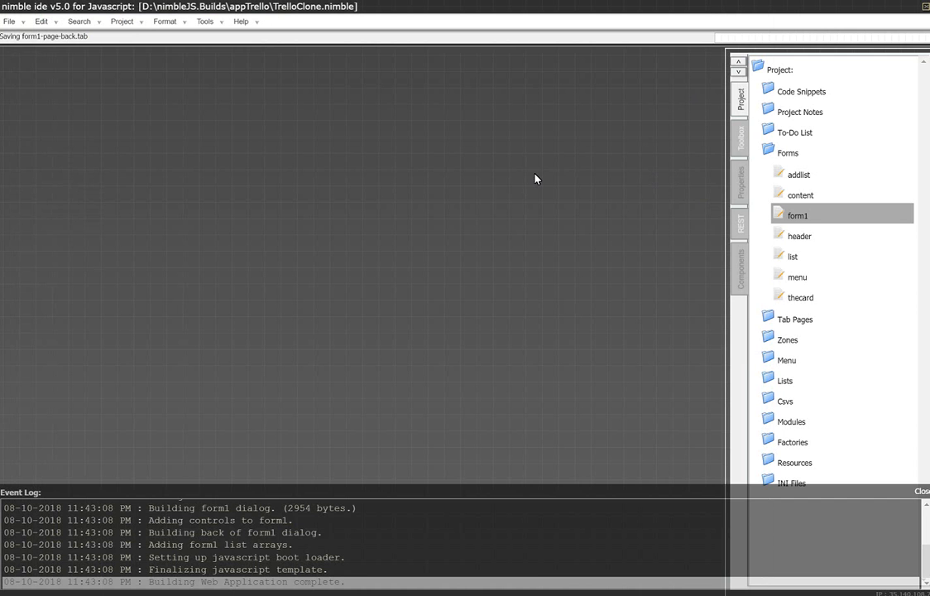
{"action": "mouse_move", "coordinate": [897, 513]}
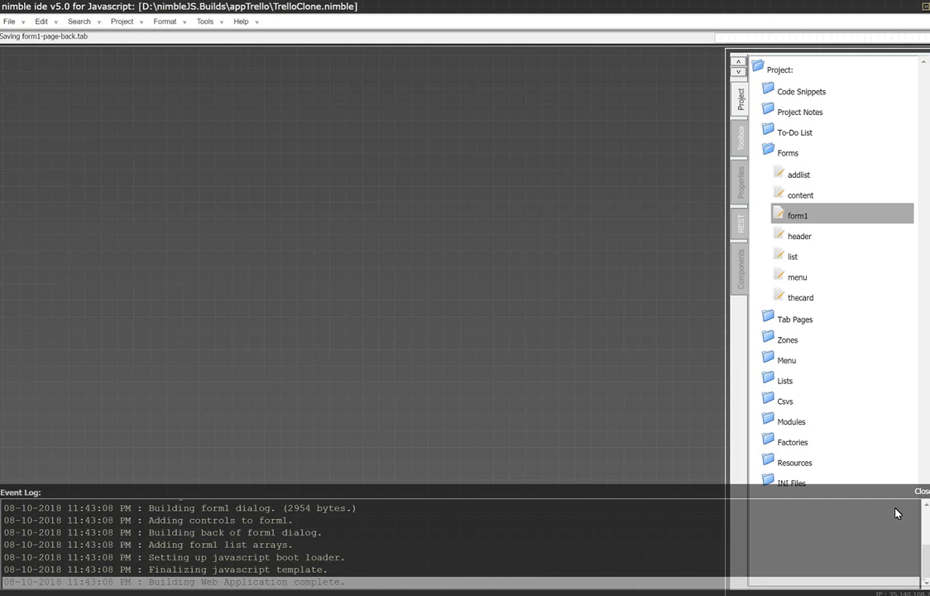
Step: Close the Event Log panel, leaving the project tree and empty design canvas
{"action": "left_click", "coordinate": [924, 493]}
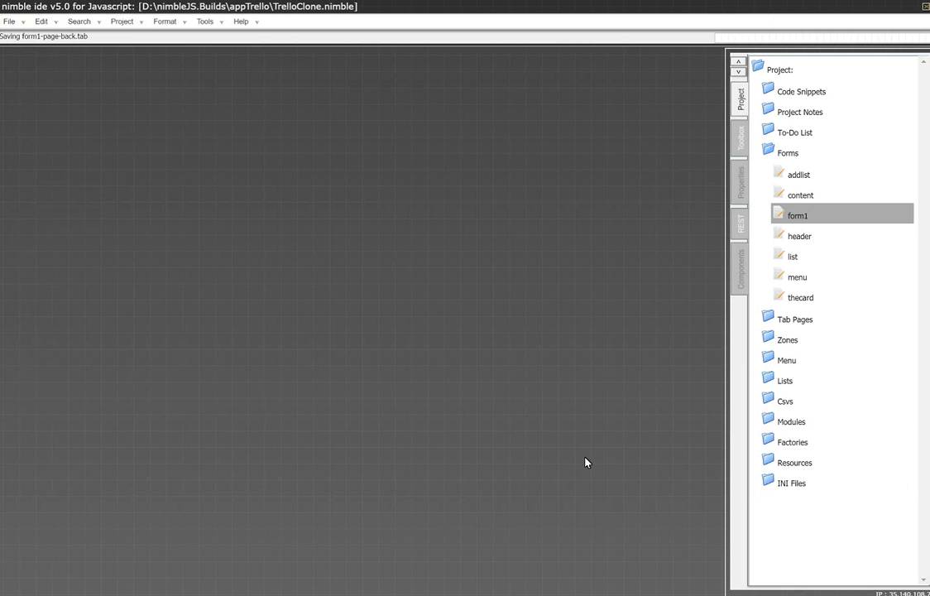
{"action": "mouse_move", "coordinate": [613, 363]}
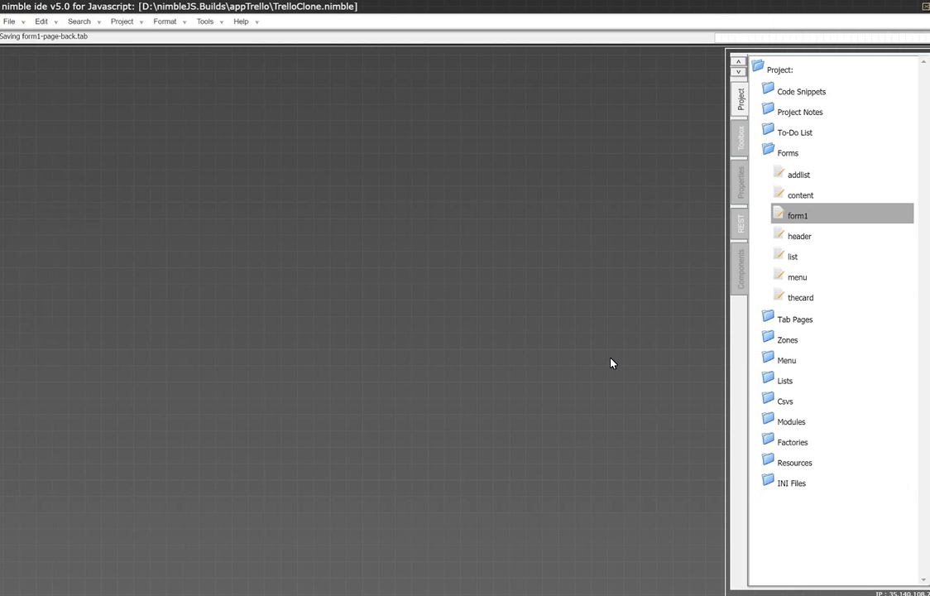
{"action": "mouse_move", "coordinate": [748, 251]}
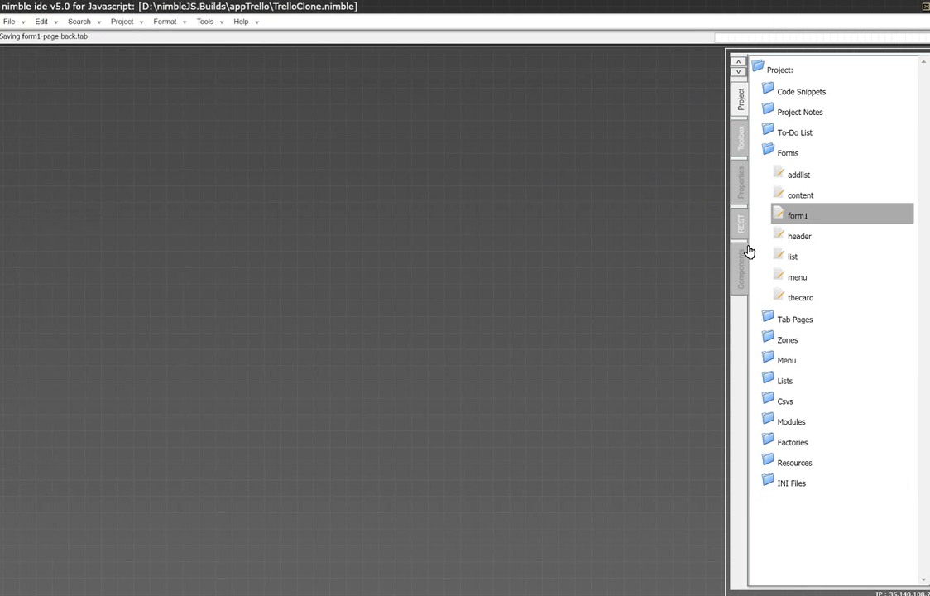
{"action": "mouse_move", "coordinate": [658, 327]}
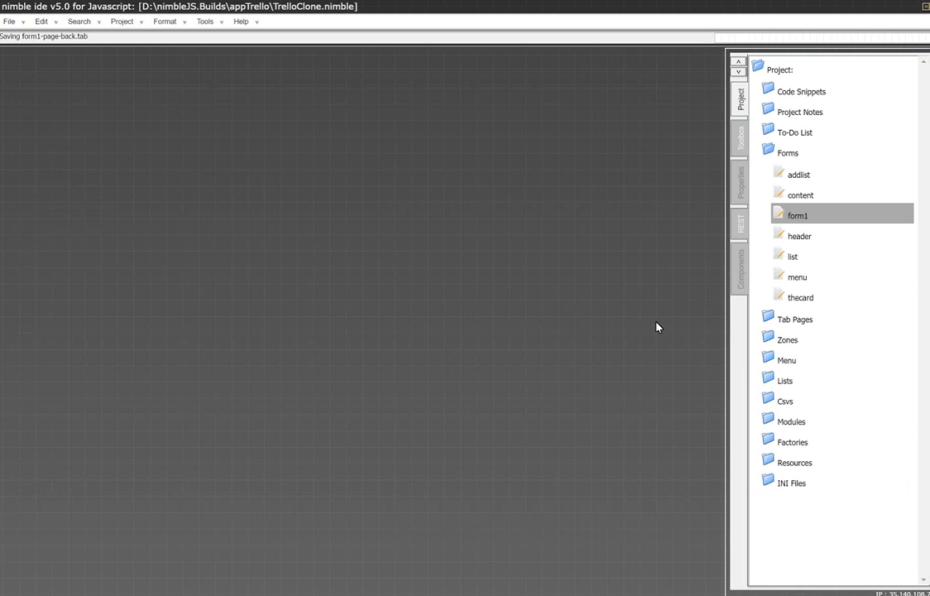
{"action": "mouse_move", "coordinate": [642, 467]}
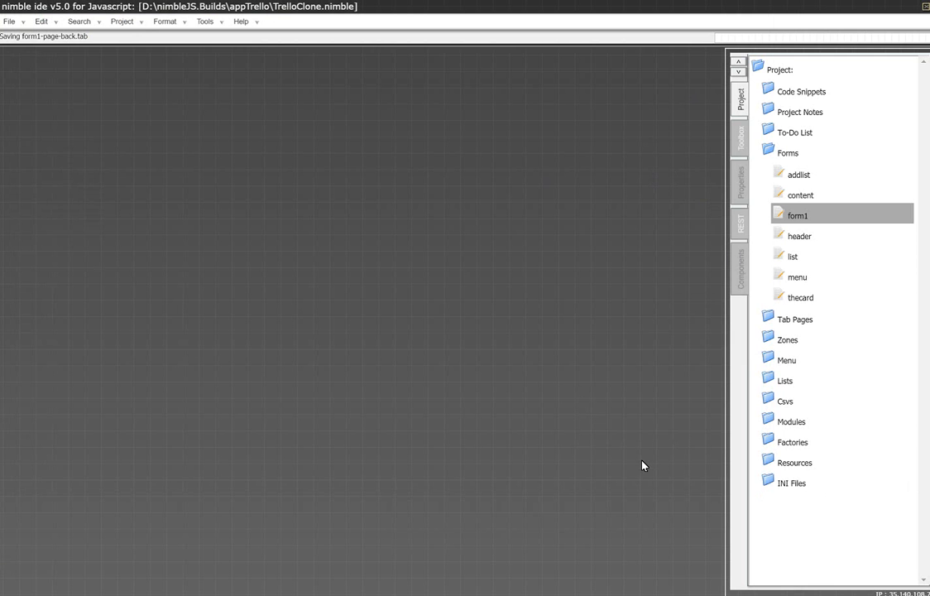